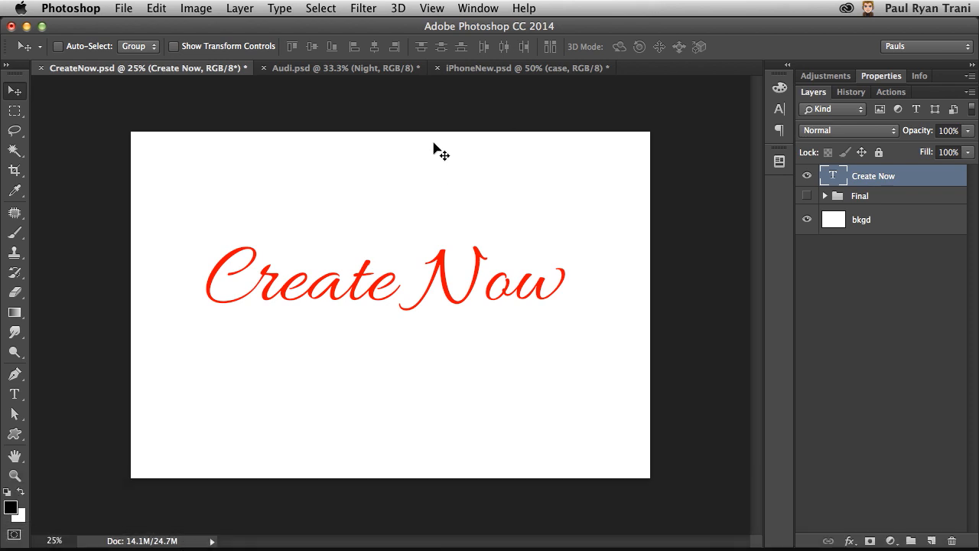
# - Show the 3D panel from the Window menu for the Create Now text layer
pyautogui.click(478, 9)
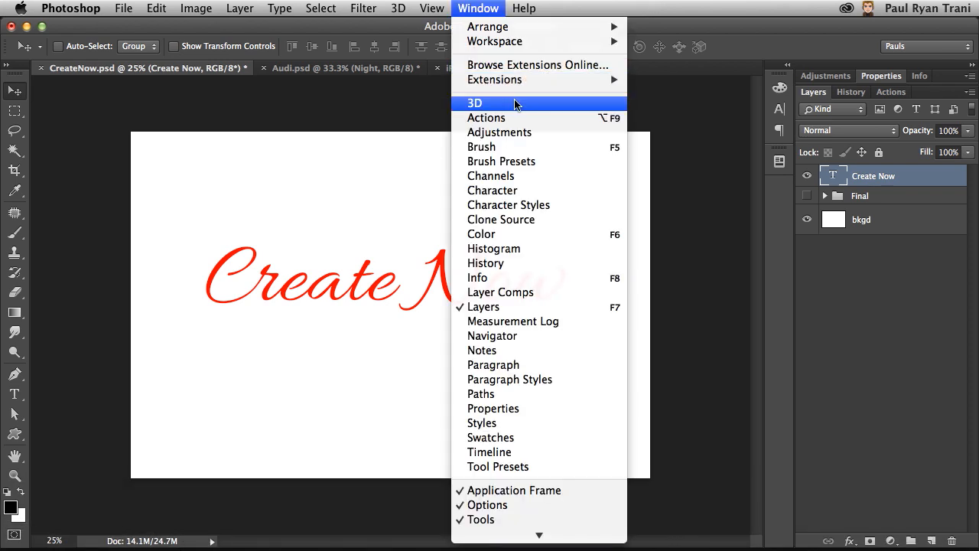
pyautogui.click(475, 104)
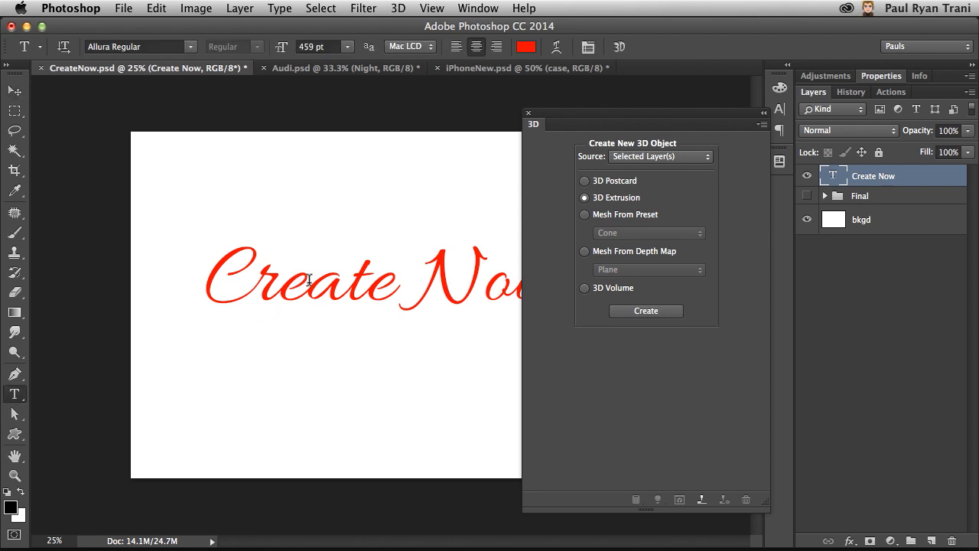
pyautogui.click(14, 90)
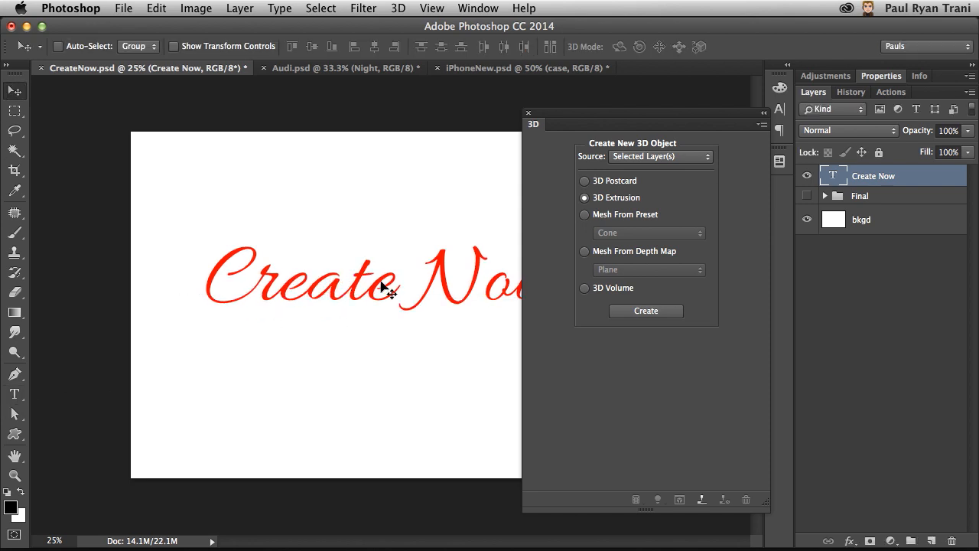
pyautogui.click(585, 181)
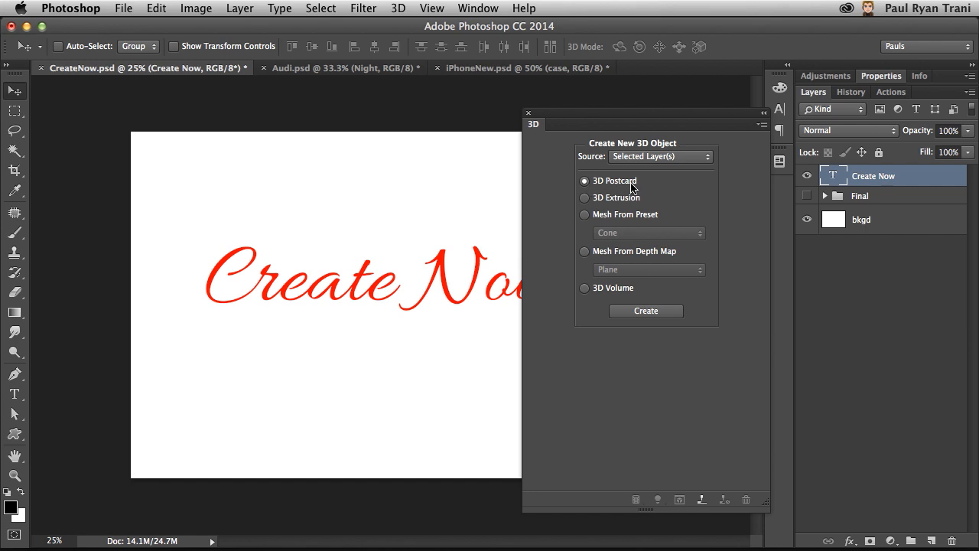
pyautogui.click(585, 197)
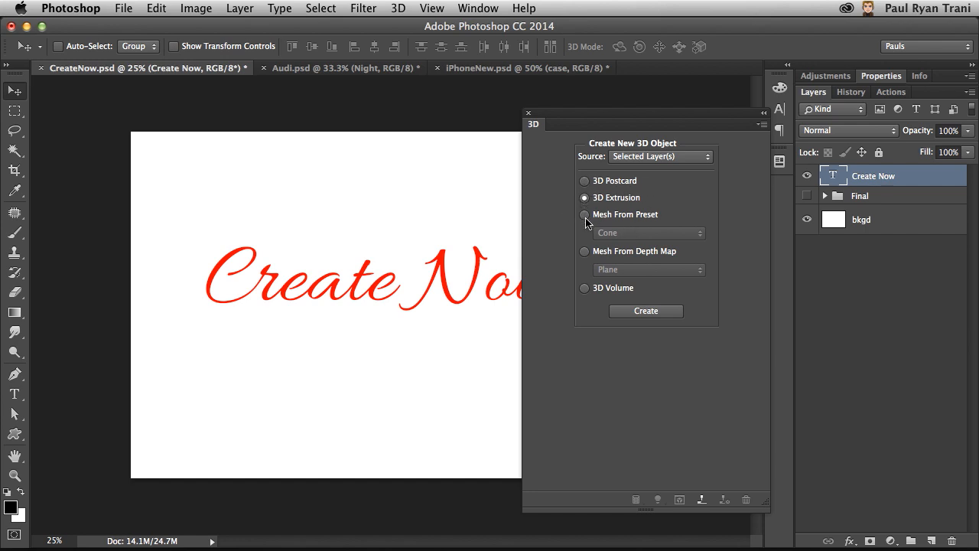
pyautogui.click(646, 233)
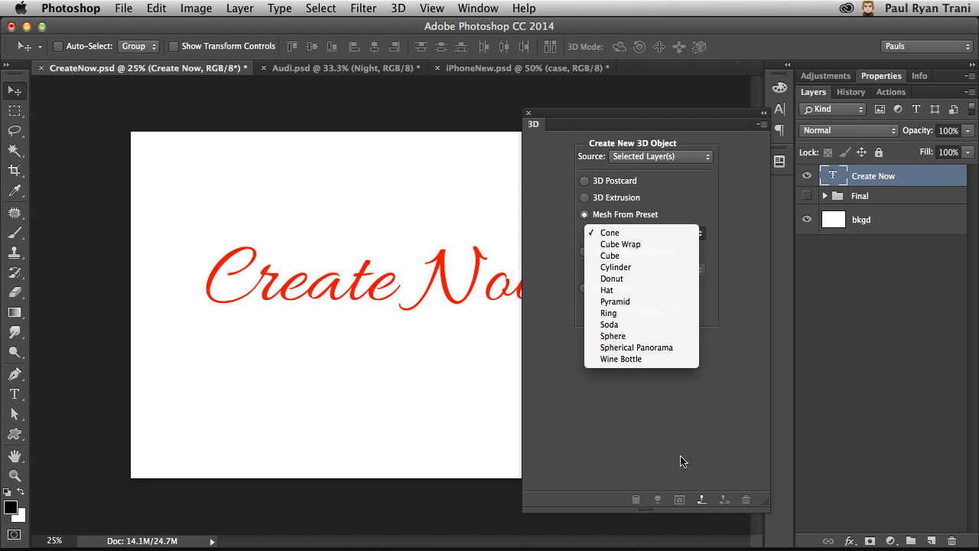
pyautogui.click(585, 197)
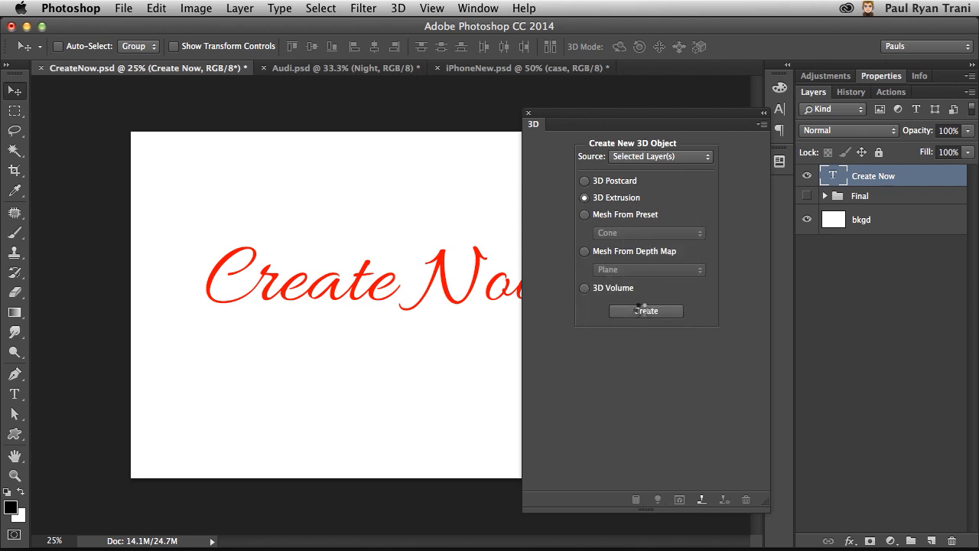
# - Extrude Create Now into a red 3D object and orbit back to a straight-on view
pyautogui.click(646, 311)
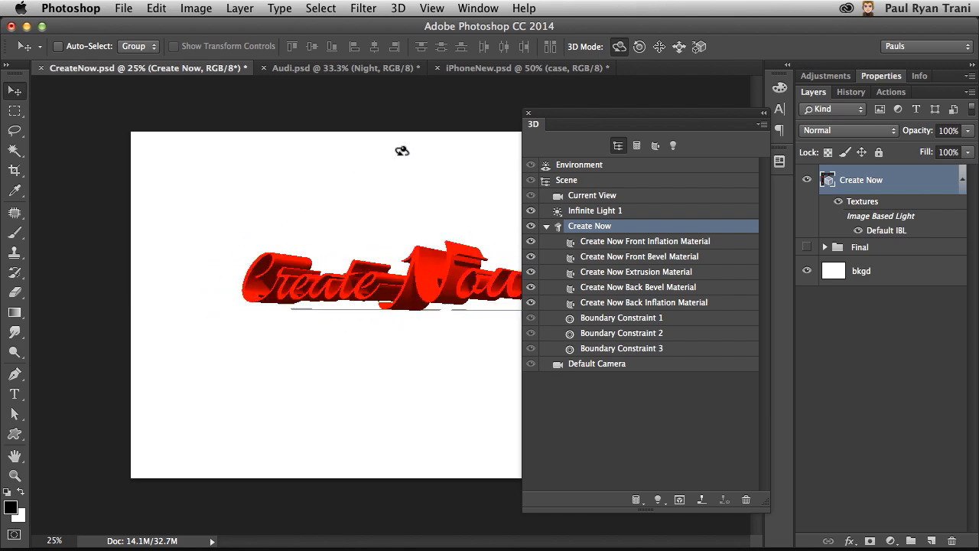
pyautogui.moveTo(402, 151); pyautogui.dragTo(312, 215)
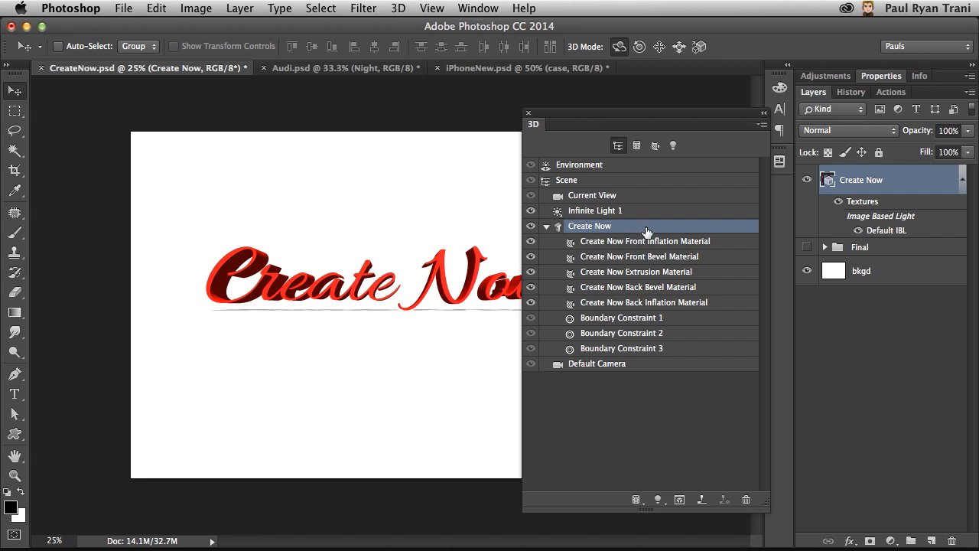
pyautogui.moveTo(550, 232)
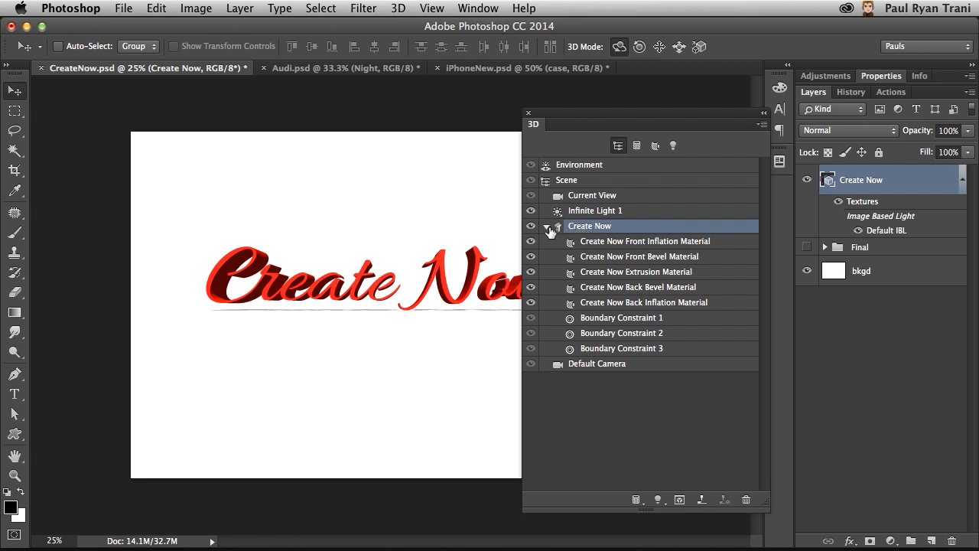
# - Collapse the material list, tilt the text in perspective, and select Infinite Light 1
pyautogui.click(547, 226)
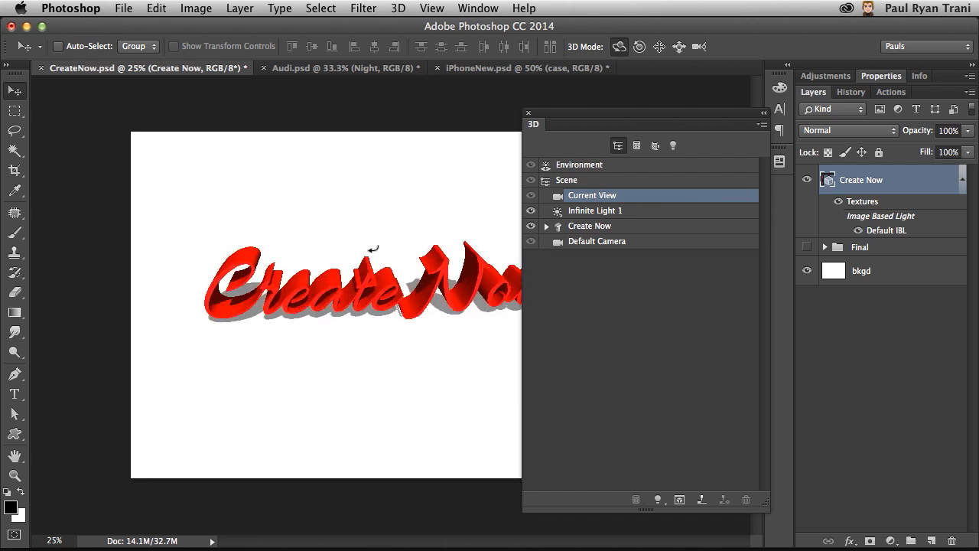
pyautogui.moveTo(373, 249); pyautogui.dragTo(321, 379)
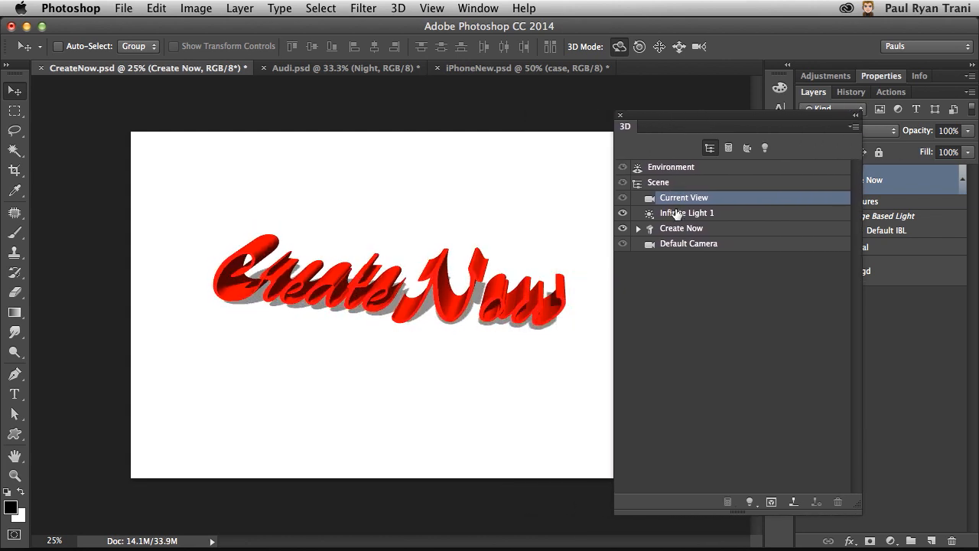
pyautogui.click(686, 213)
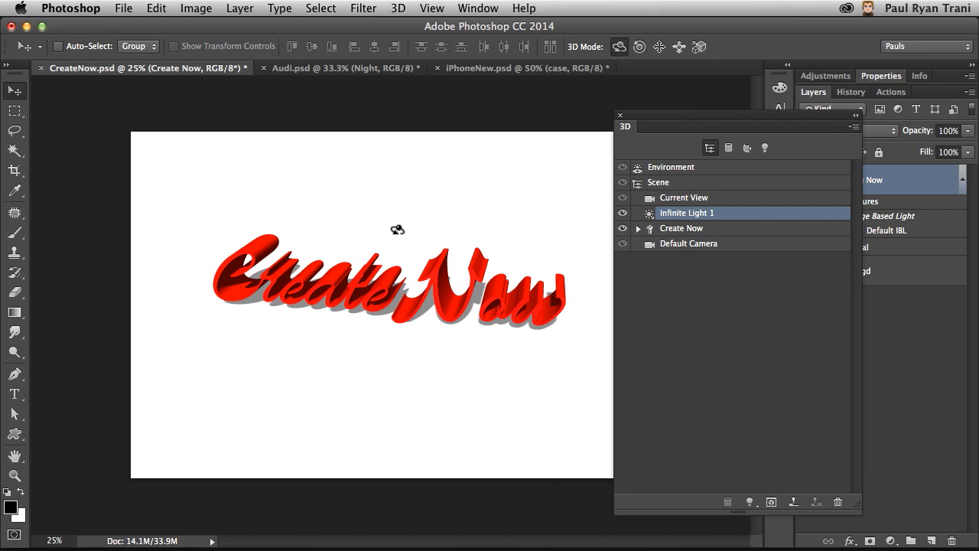
pyautogui.moveTo(461, 16)
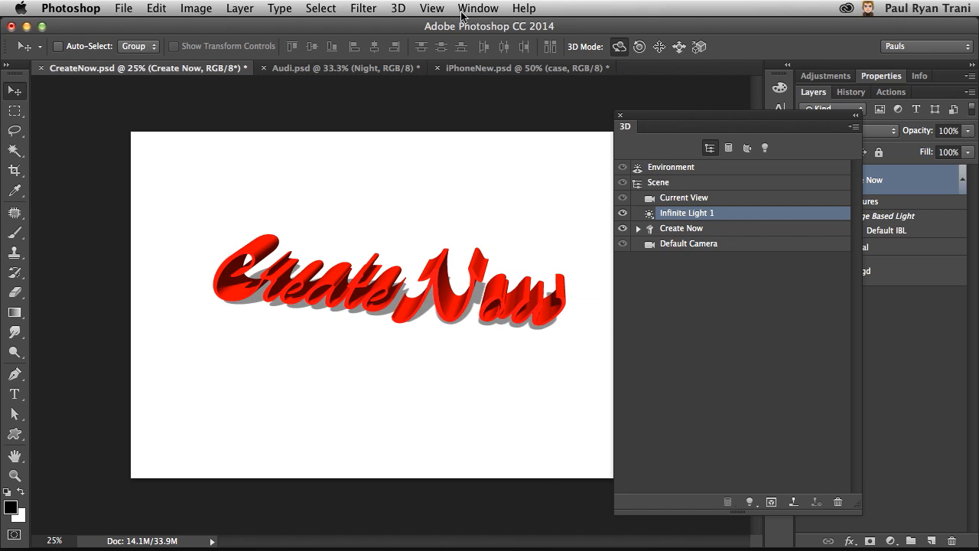
# - Show the 3D ground plane and light guide, and aim the light so the shadow falls behind
pyautogui.click(432, 7)
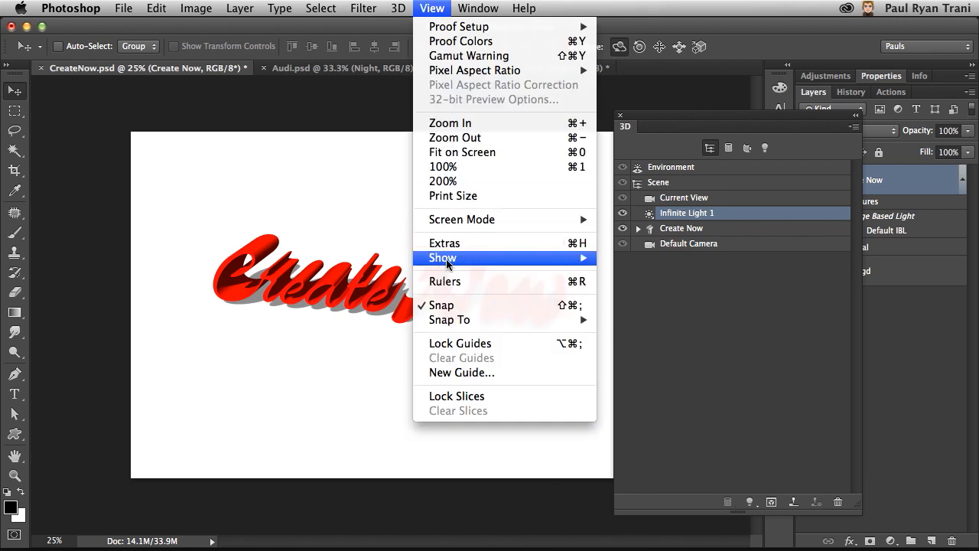
pyautogui.moveTo(442, 258)
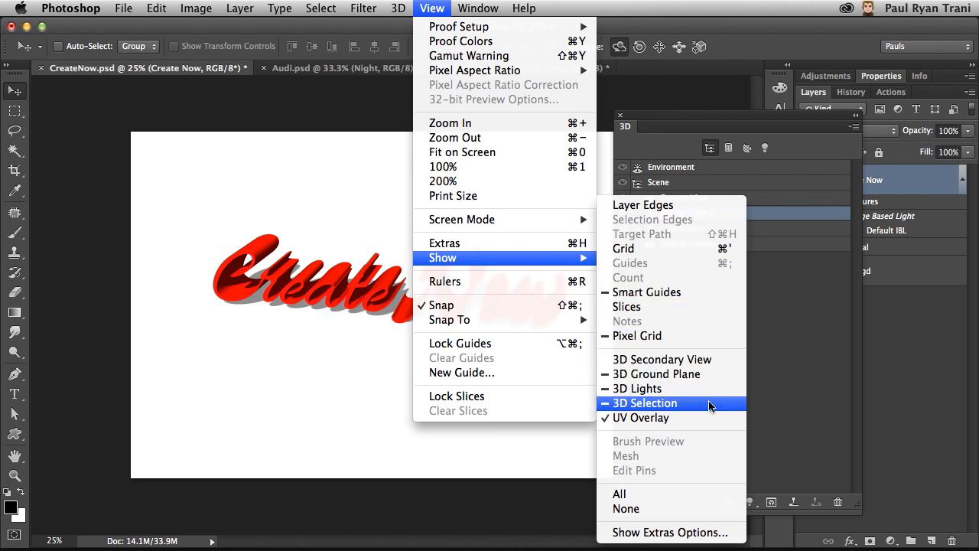
pyautogui.moveTo(656, 374)
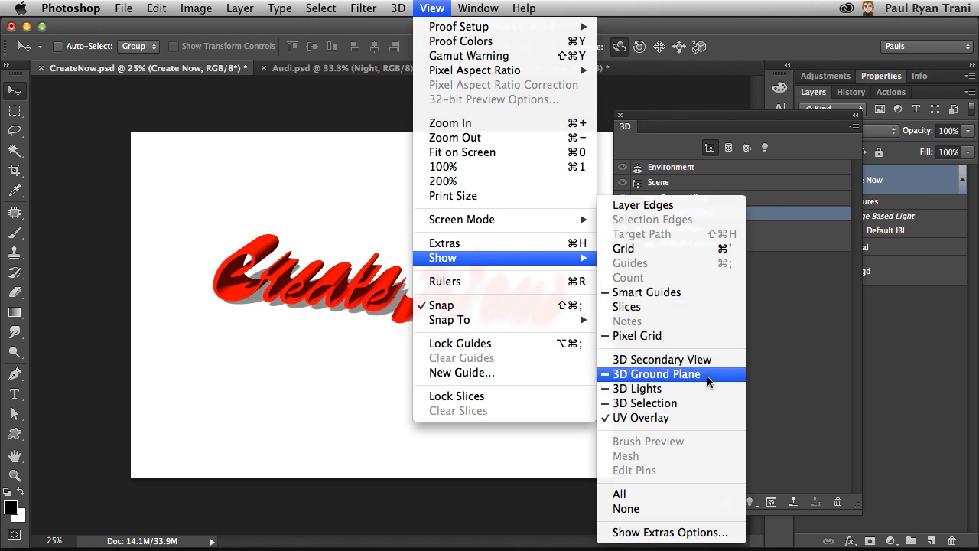
pyautogui.click(656, 374)
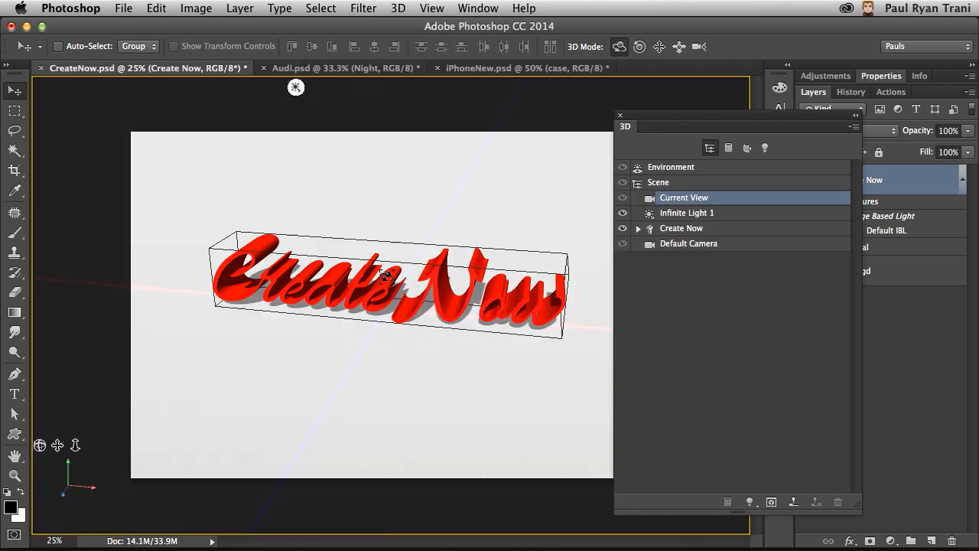
pyautogui.click(686, 213)
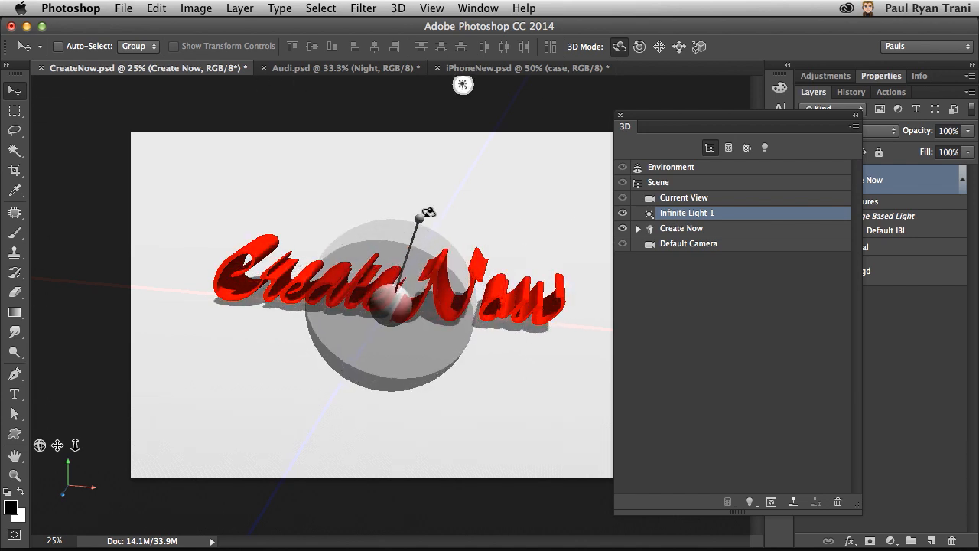
pyautogui.moveTo(429, 212); pyautogui.dragTo(429, 190)
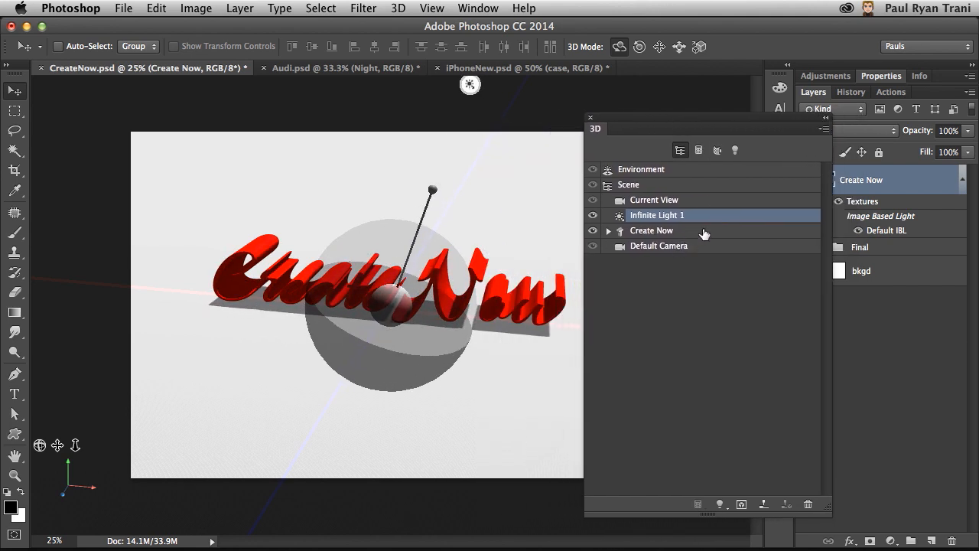
# - Select the Create Now object and rotate it around its X axis toward the viewer
pyautogui.click(651, 230)
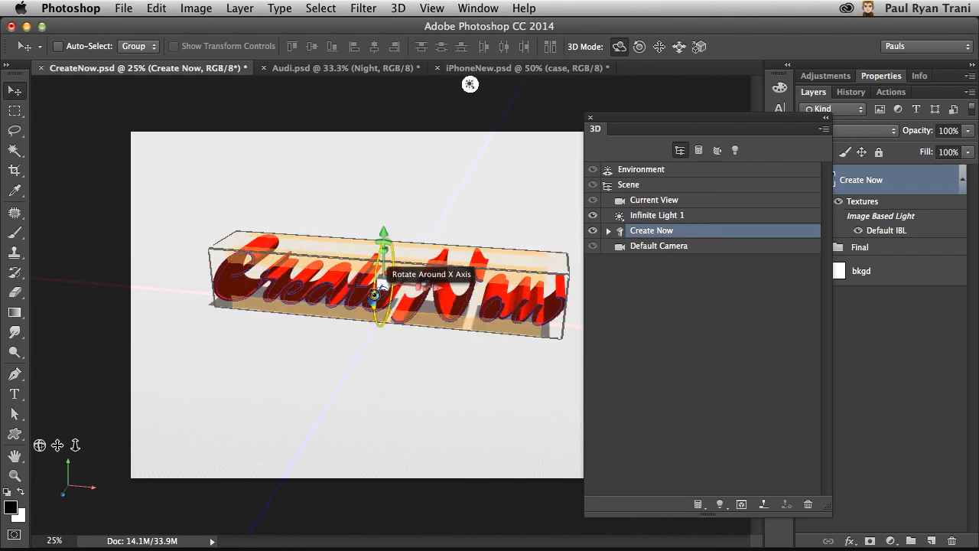
pyautogui.moveTo(383, 230); pyautogui.dragTo(383, 276)
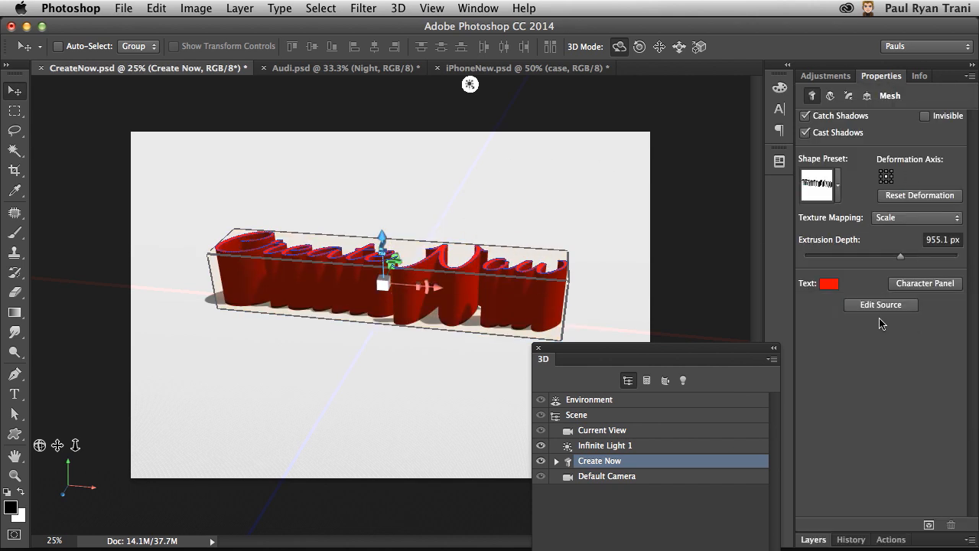
pyautogui.moveTo(841, 313)
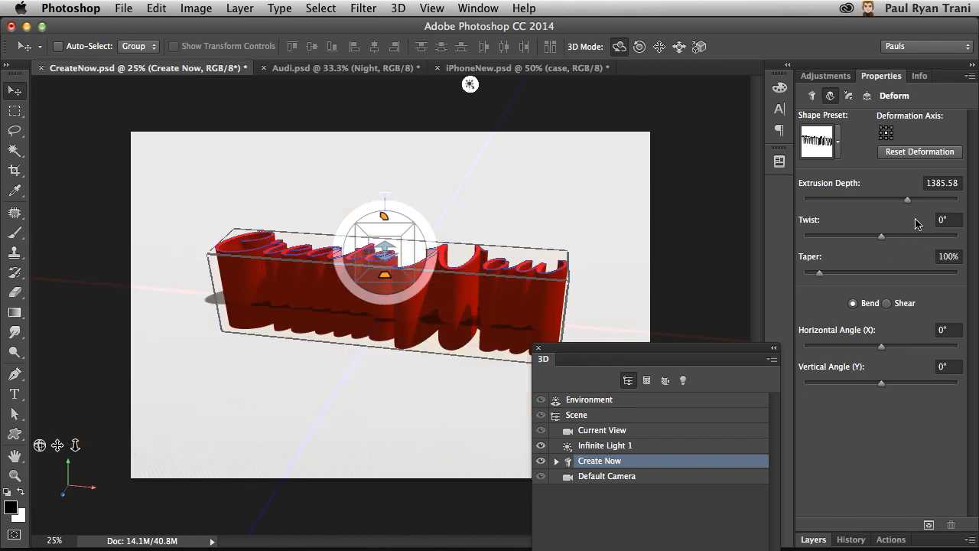
# - Drag the extrusion depth down to 440.7 px for thinner letters
pyautogui.moveTo(907, 199); pyautogui.dragTo(903, 202)
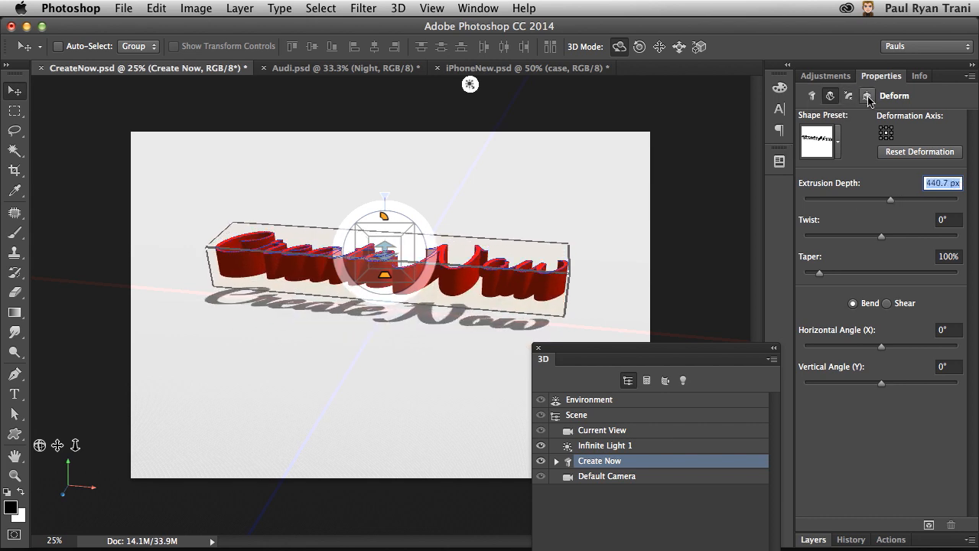
# - Move the text to the ground, set X rotation to 90°, and view through Current View
pyautogui.click(867, 95)
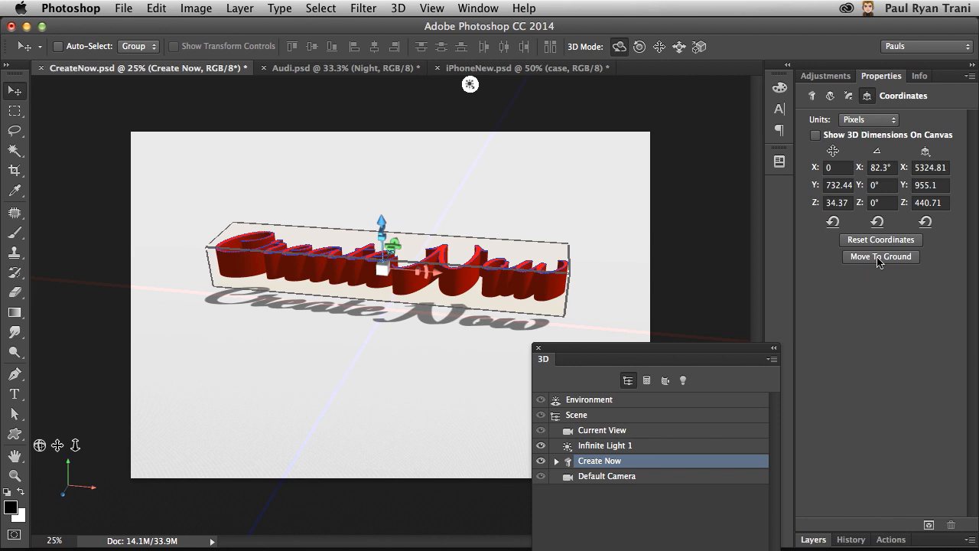
pyautogui.click(881, 257)
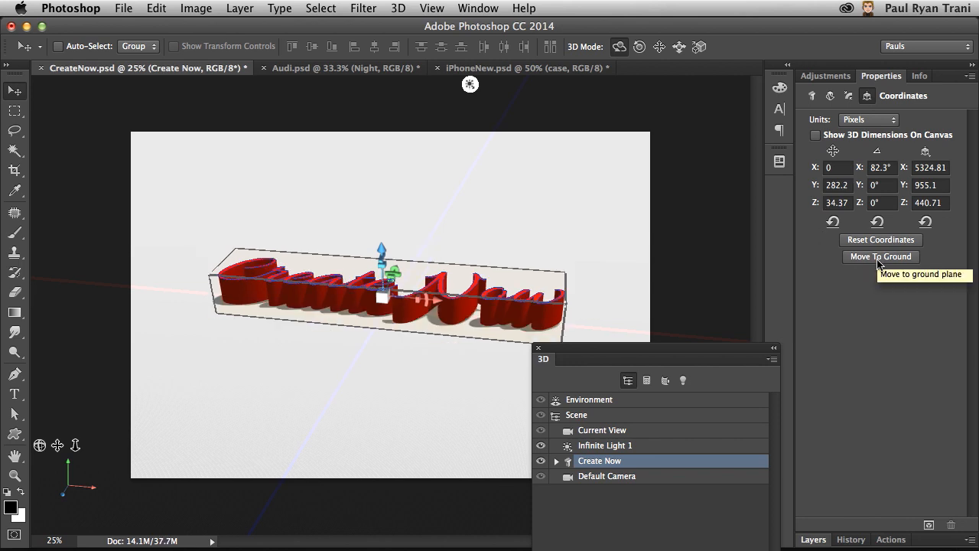
pyautogui.click(880, 167)
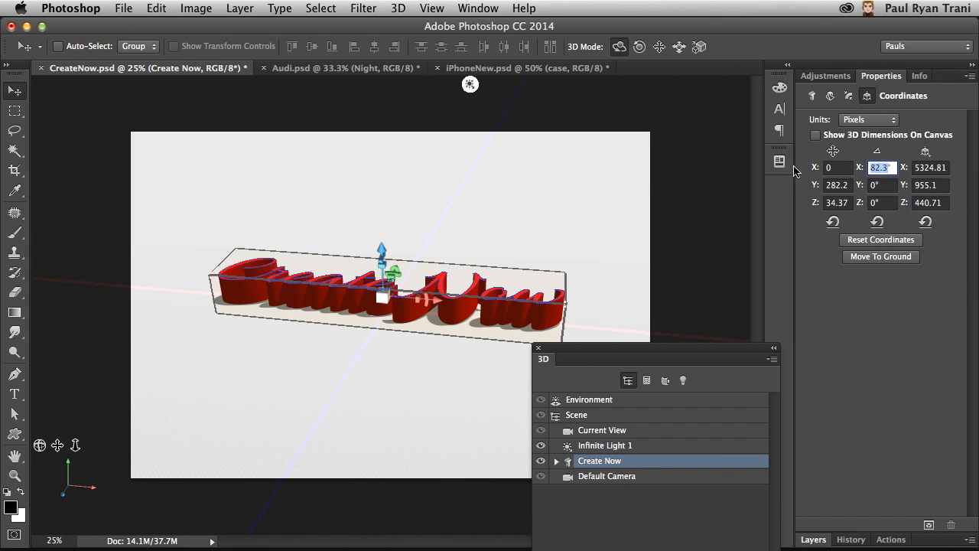
pyautogui.write('90°')
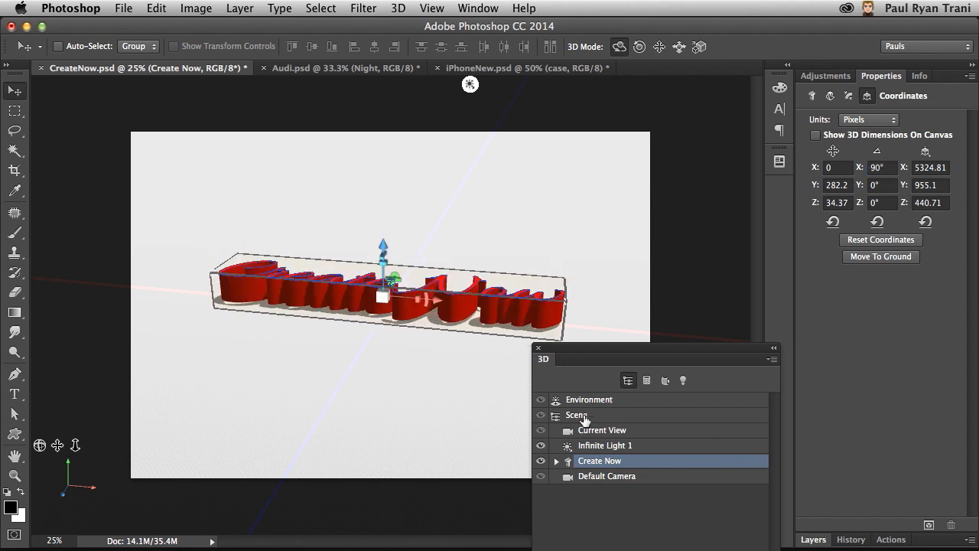
pyautogui.click(602, 430)
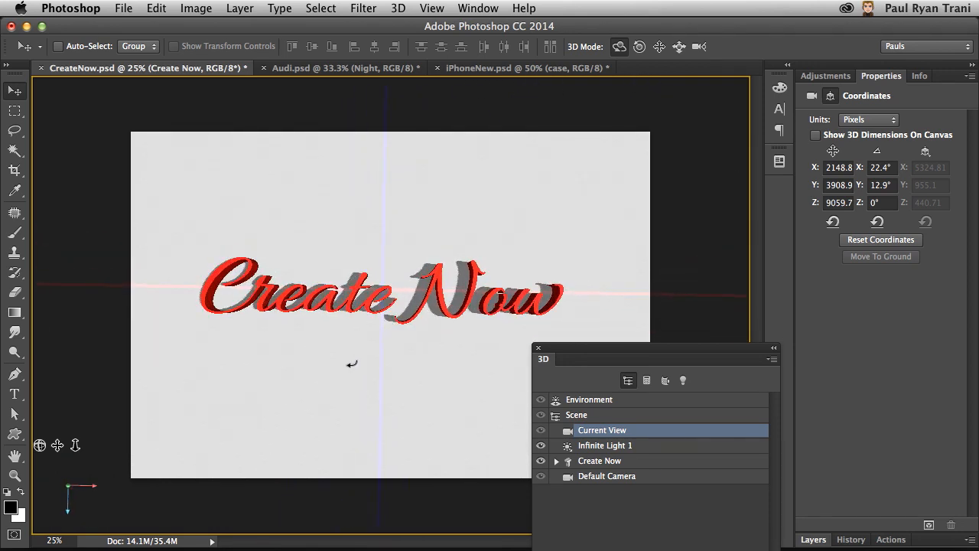
# - Re-aim Infinite Light 1 so the shadow falls below, then reselect the Create Now mesh
pyautogui.click(600, 461)
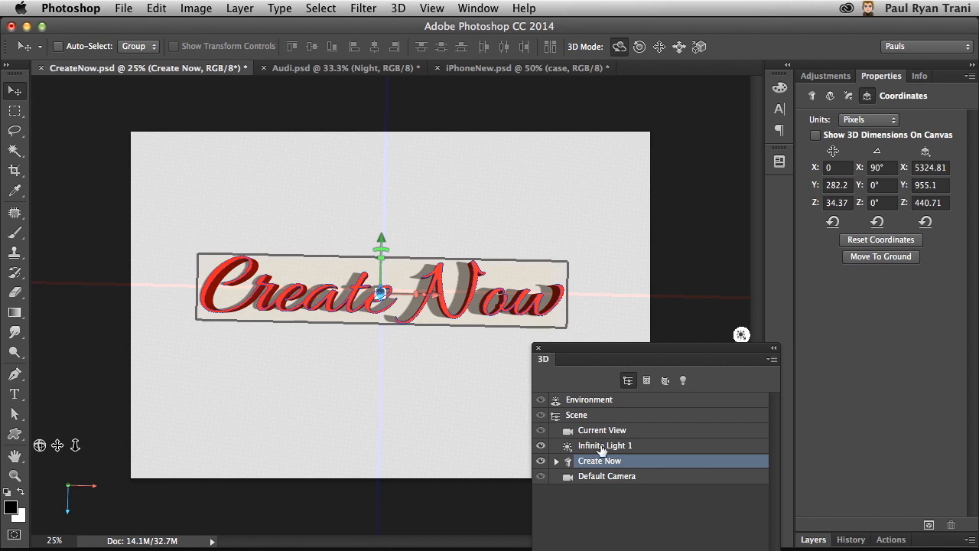
pyautogui.click(606, 446)
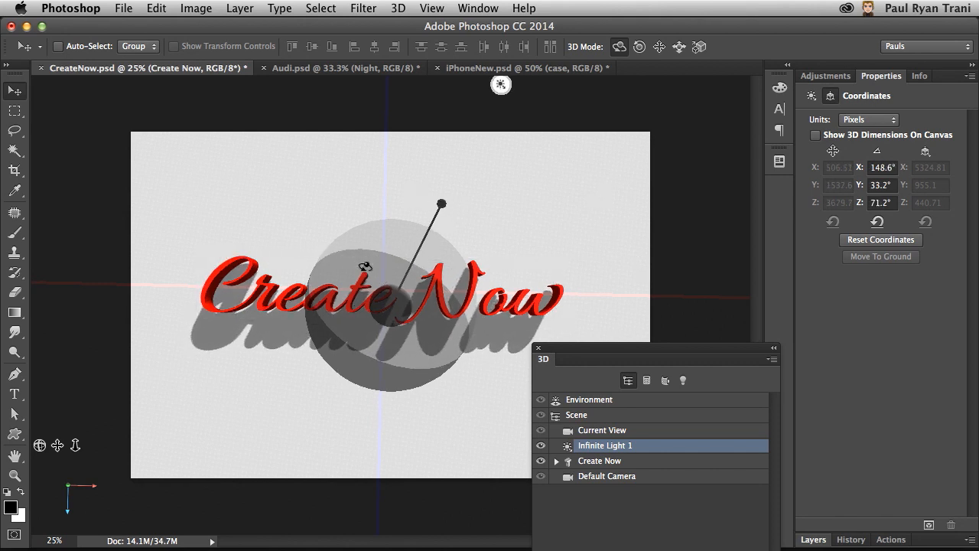
pyautogui.click(600, 460)
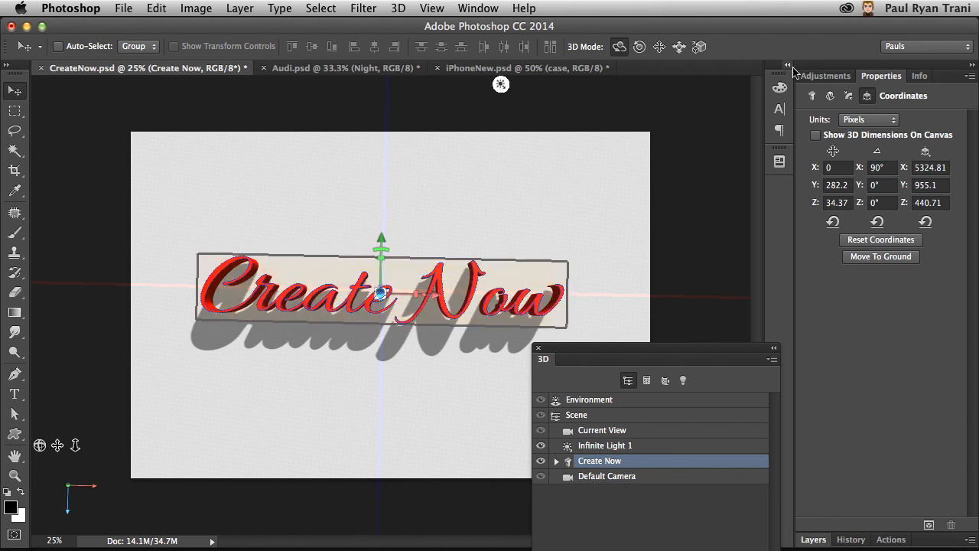
pyautogui.click(812, 95)
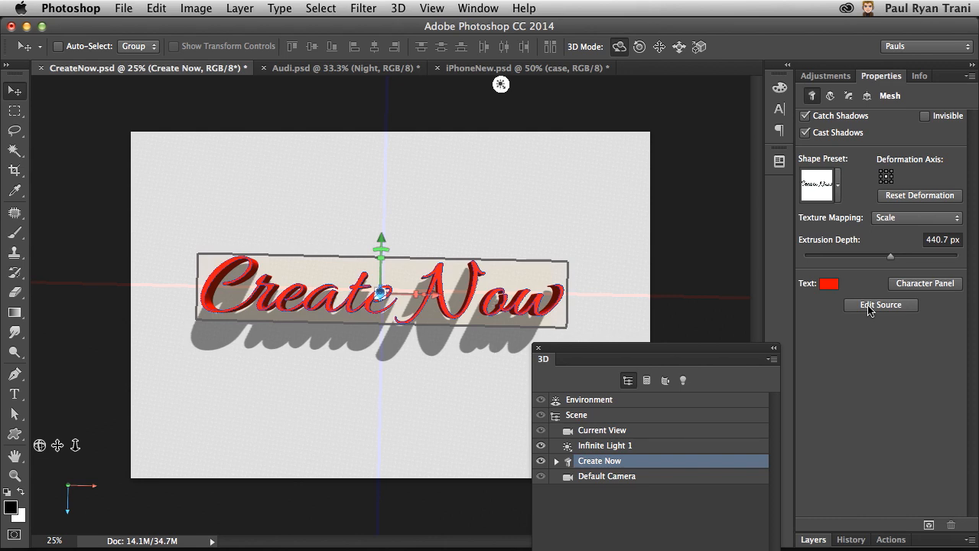
# - Edit the text source to add '!', then close and save to update the 3D layer
pyautogui.click(881, 304)
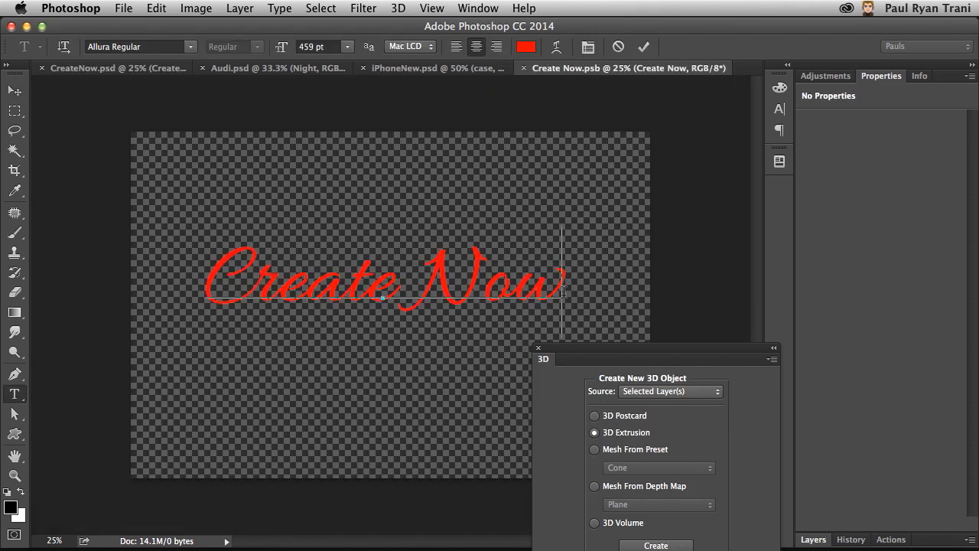
pyautogui.write('!')
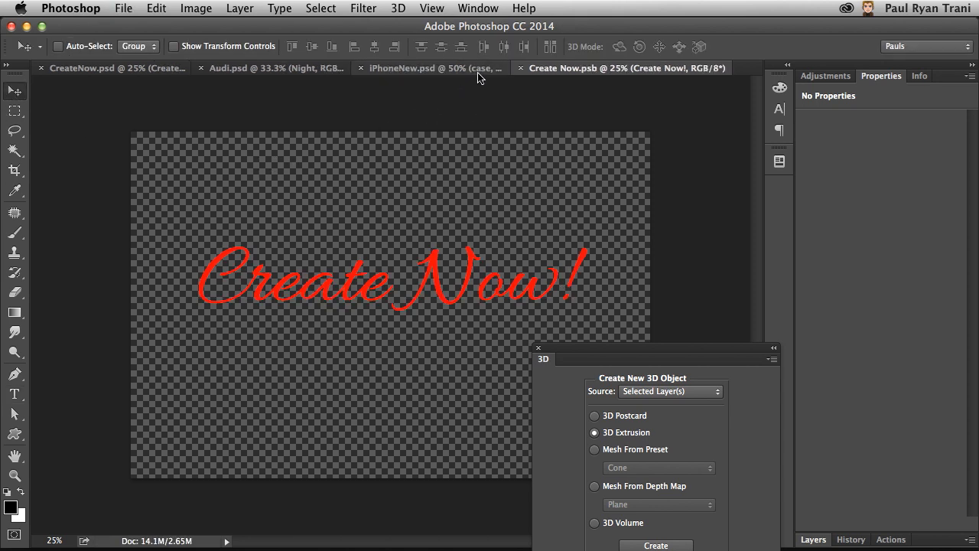
pyautogui.click(656, 545)
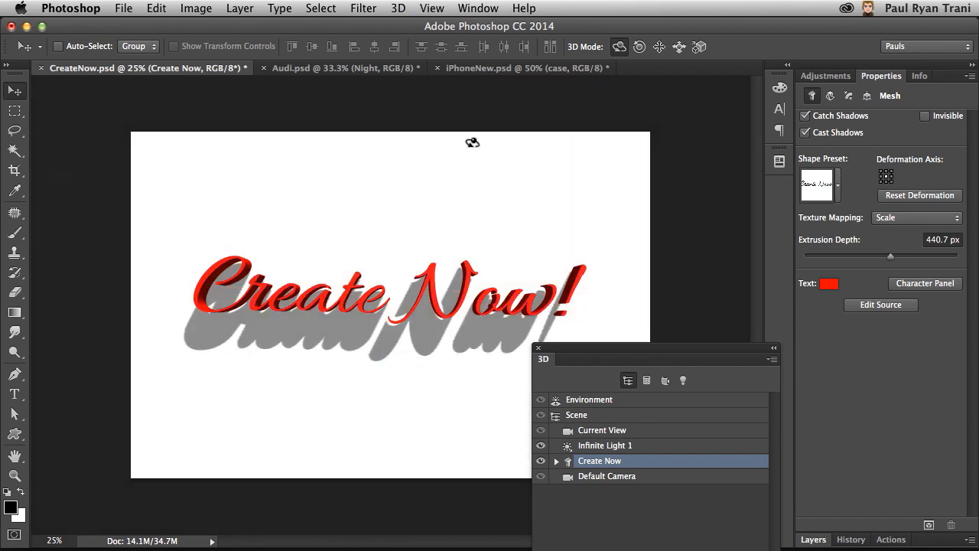
pyautogui.moveTo(547, 357)
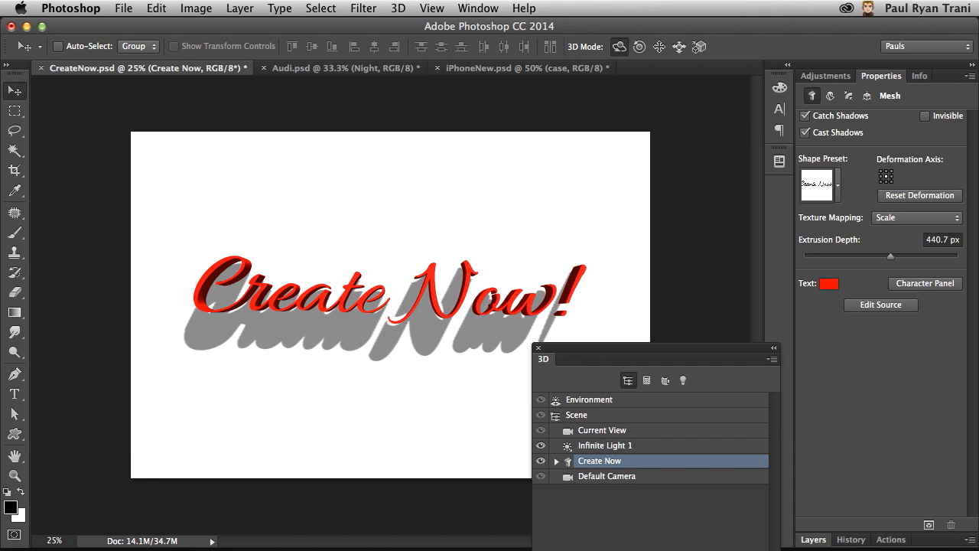
pyautogui.moveTo(562, 352)
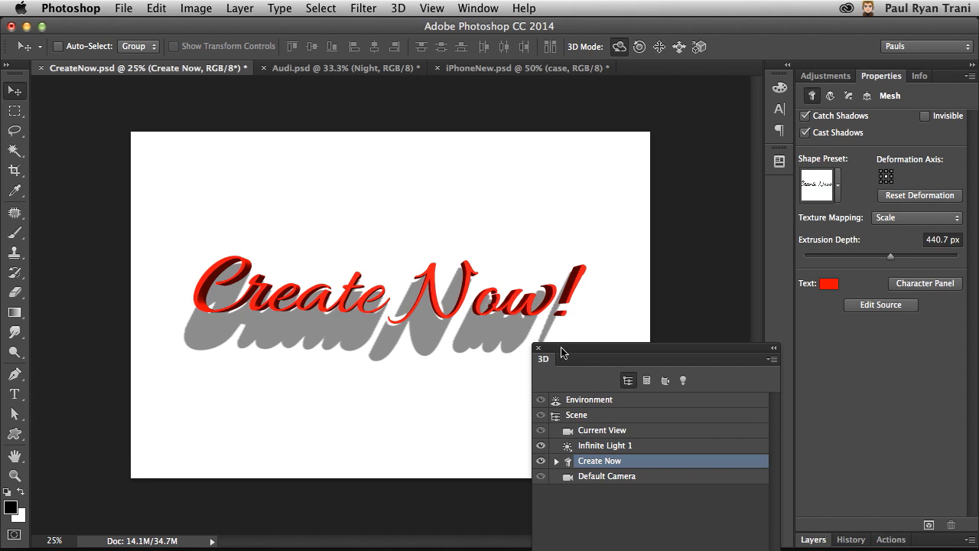
# - Enlarge the 3D panel, expand Create Now's materials, and select the Front Inflation Material
pyautogui.moveTo(562, 350); pyautogui.dragTo(562, 101)
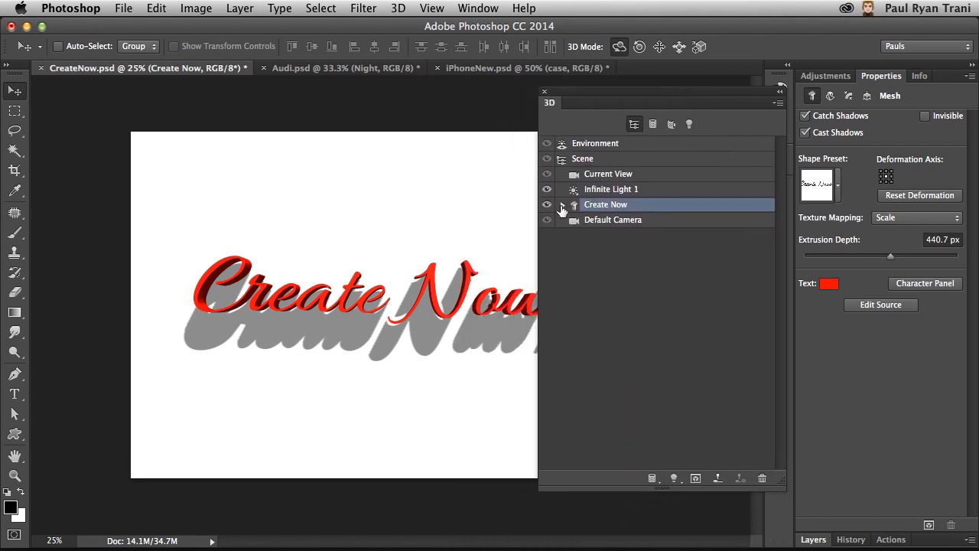
pyautogui.click(563, 204)
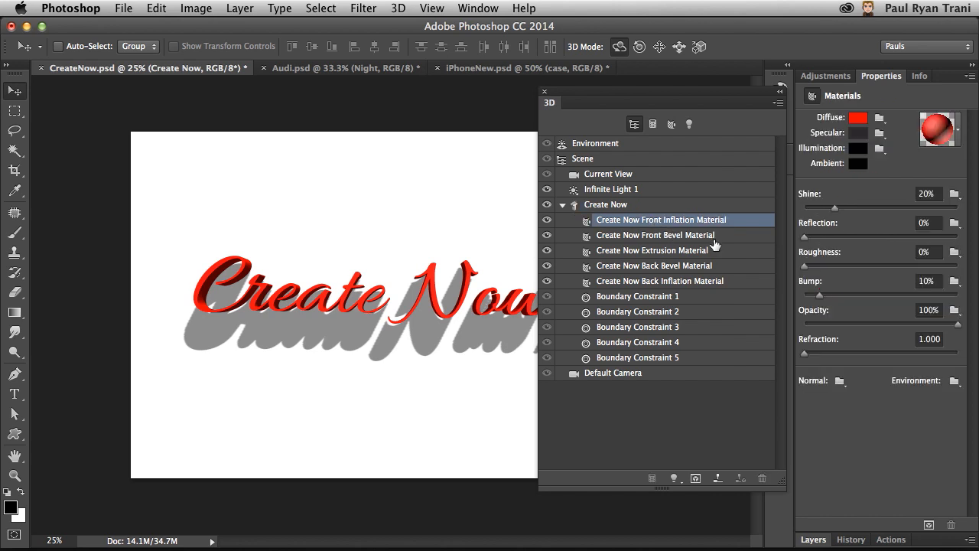
pyautogui.click(654, 266)
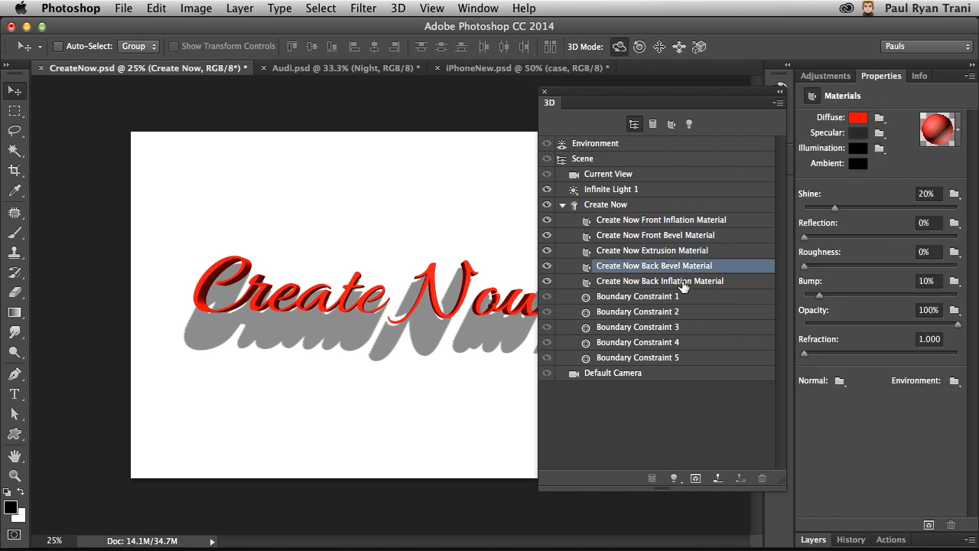
pyautogui.click(661, 219)
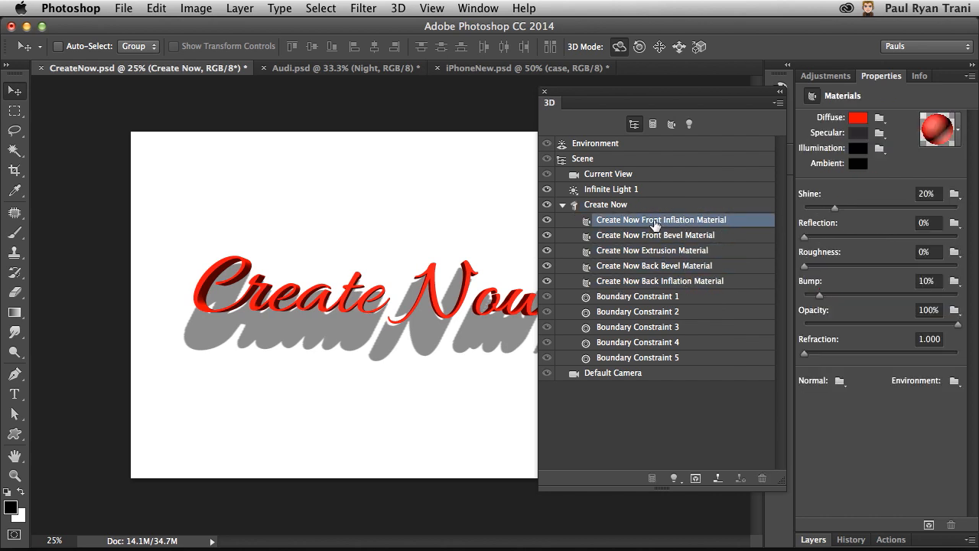
pyautogui.moveTo(740, 92)
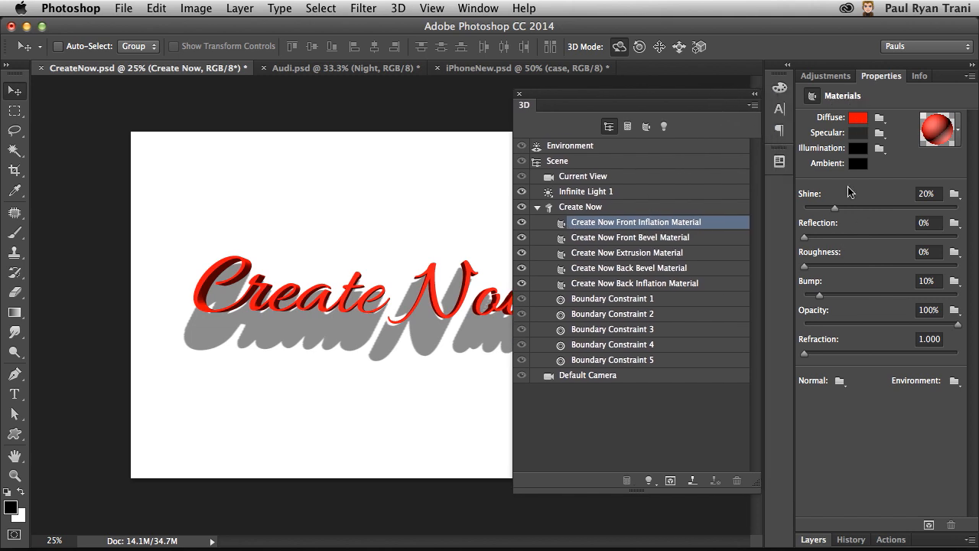
pyautogui.moveTo(660, 213)
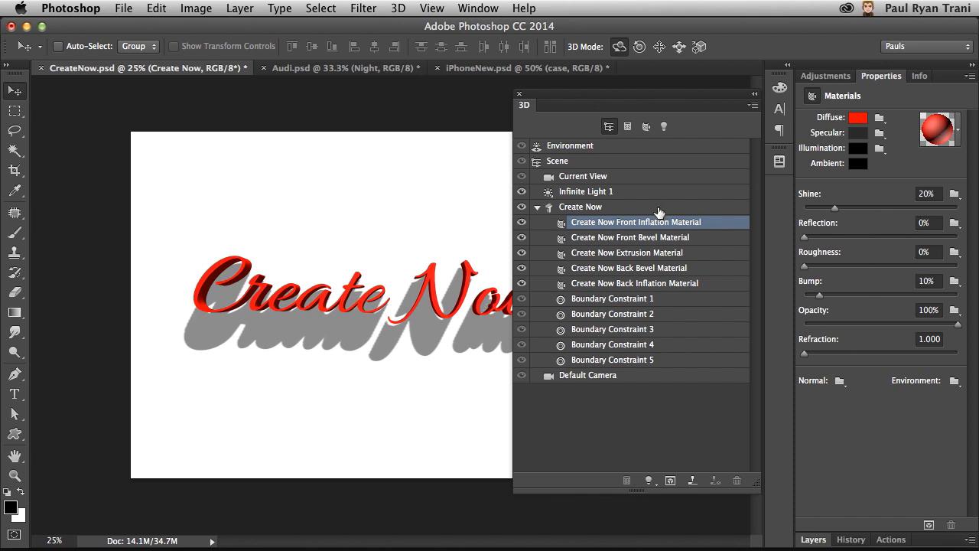
# - Apply a chrome material to all five Create Now materials, raising shine to 46% and reflection to 23%
pyautogui.click(635, 283)
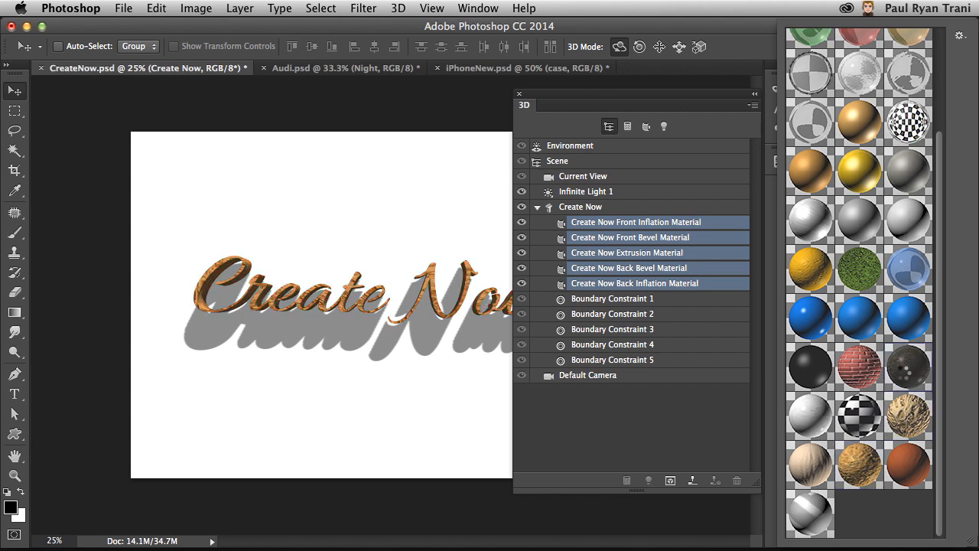
pyautogui.click(859, 221)
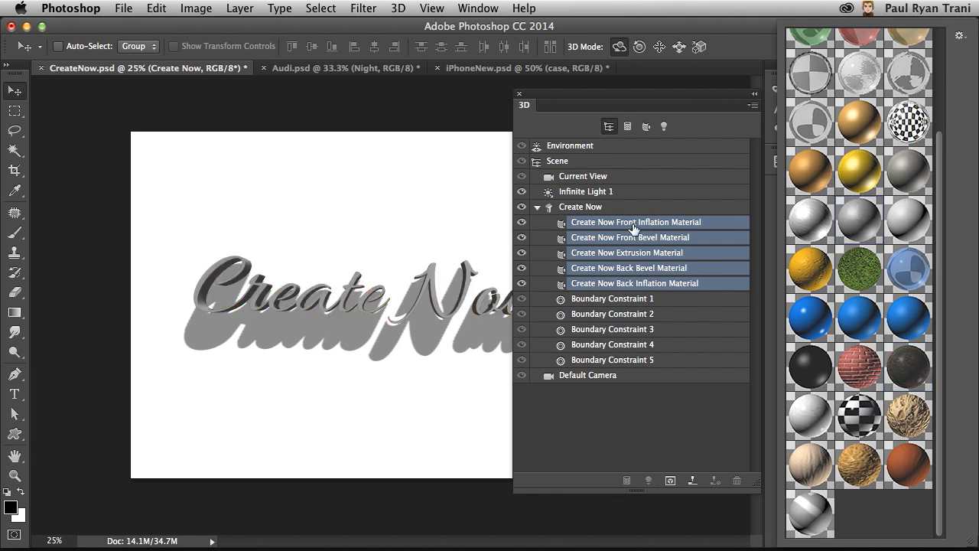
pyautogui.click(635, 222)
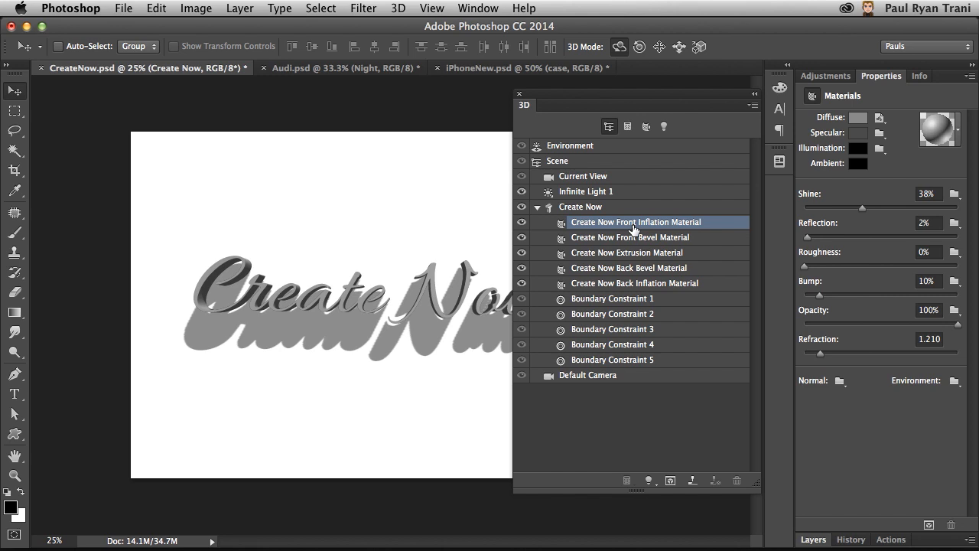
pyautogui.click(634, 283)
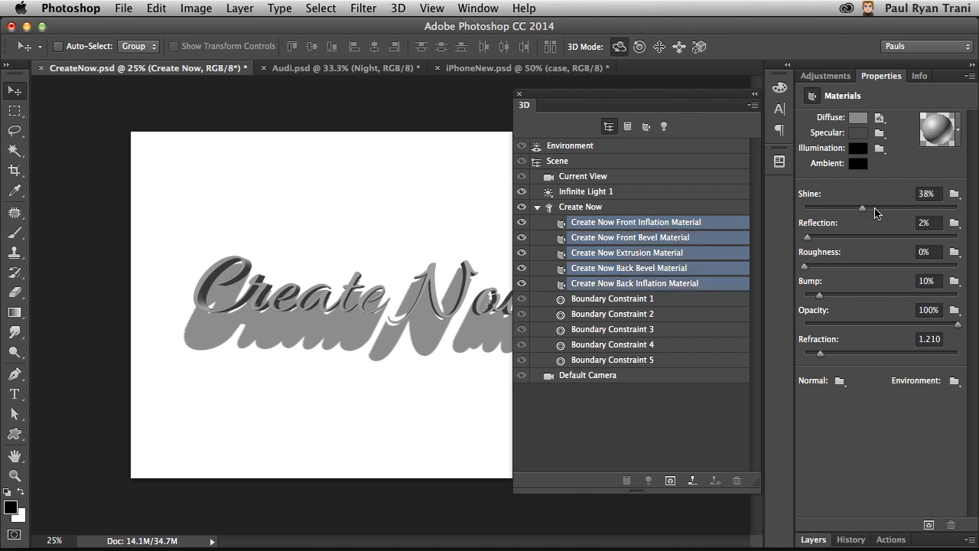
pyautogui.moveTo(863, 208); pyautogui.dragTo(876, 208)
pyautogui.write('23')
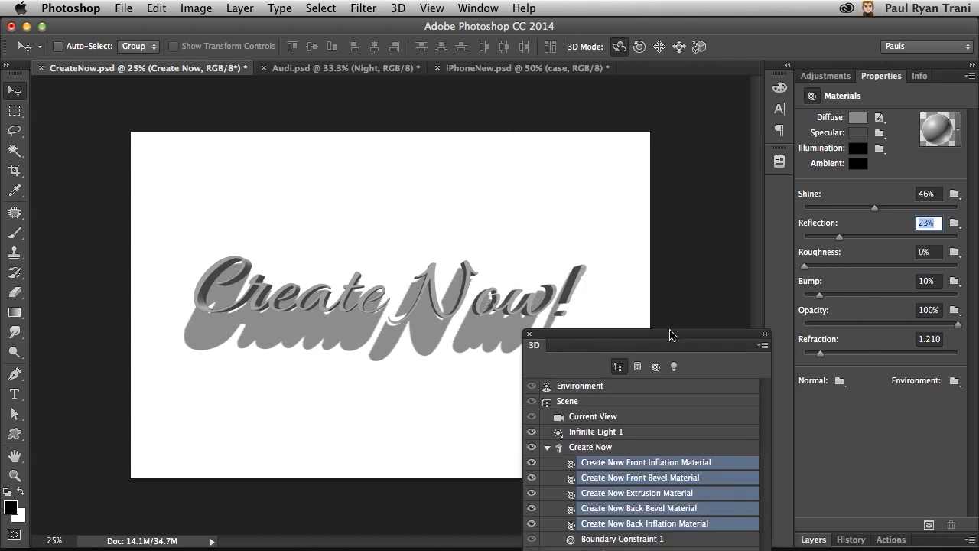
pyautogui.moveTo(238, 243)
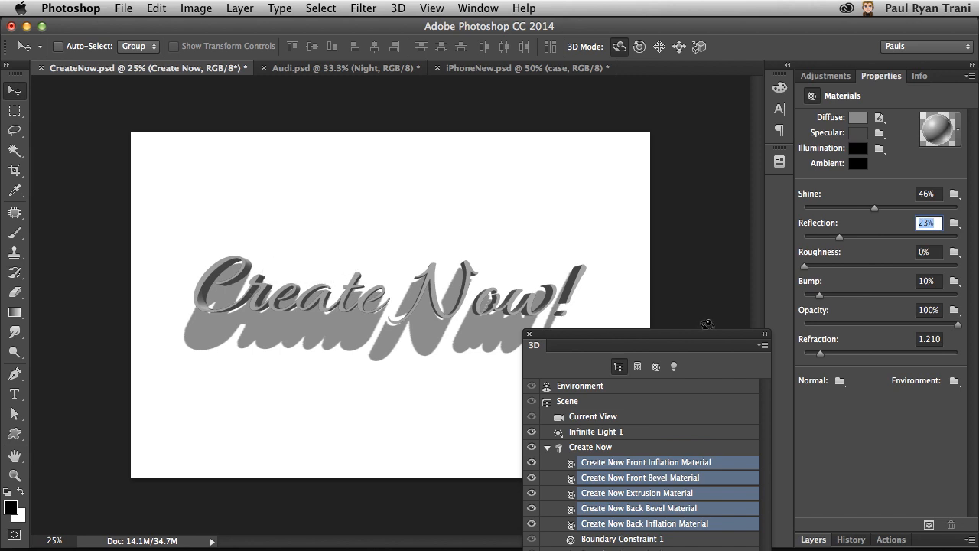
# - Show the office photo behind the text, then select Current View and the Create Now mesh
pyautogui.click(813, 315)
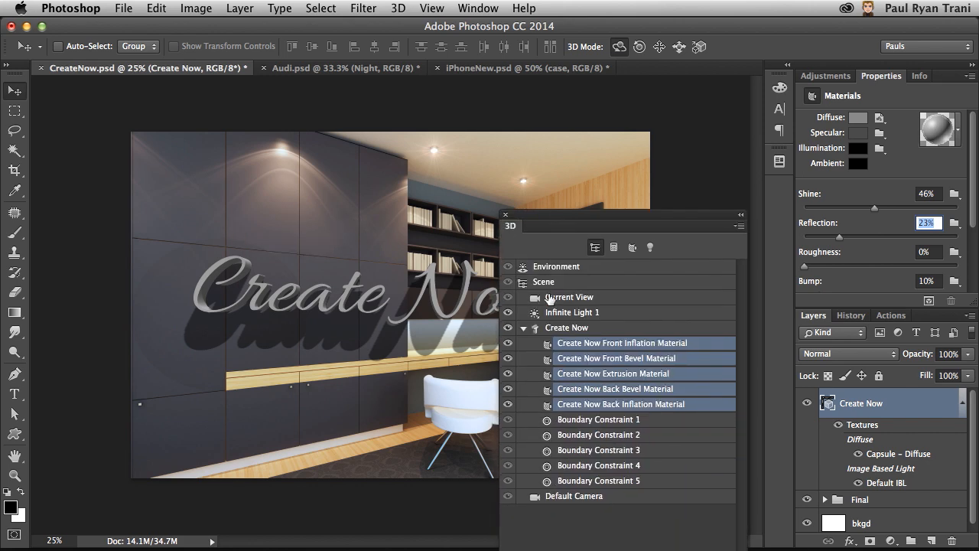
pyautogui.click(569, 297)
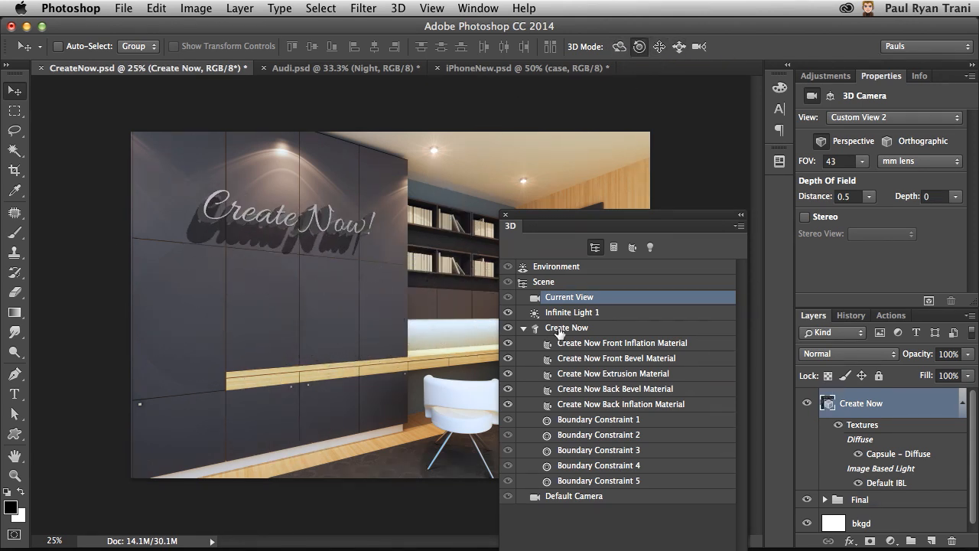
pyautogui.click(572, 312)
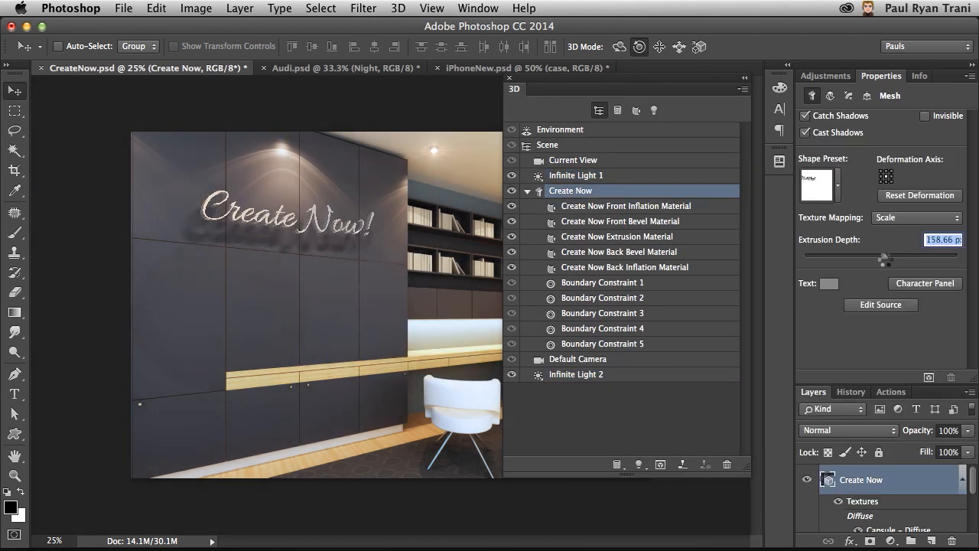
# - Tune Infinite Light 1 and IBL, set materials to 61% shine, 29% reflection, Light 2 to 17% intensity
pyautogui.click(867, 96)
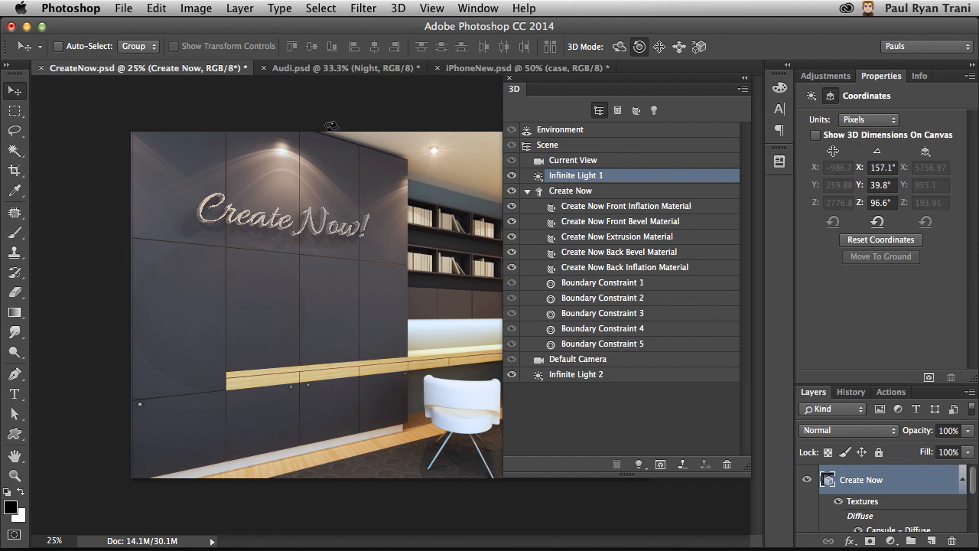
pyautogui.click(575, 374)
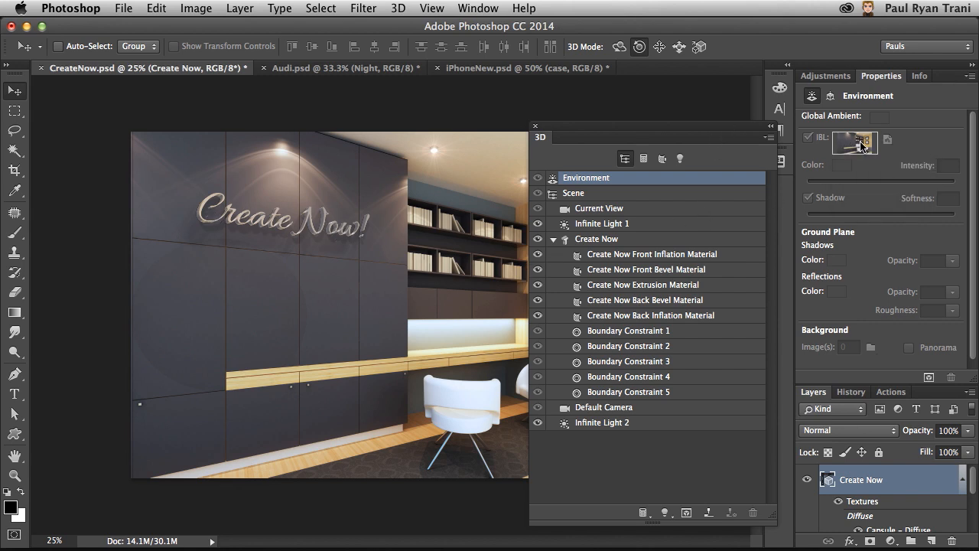
pyautogui.click(596, 239)
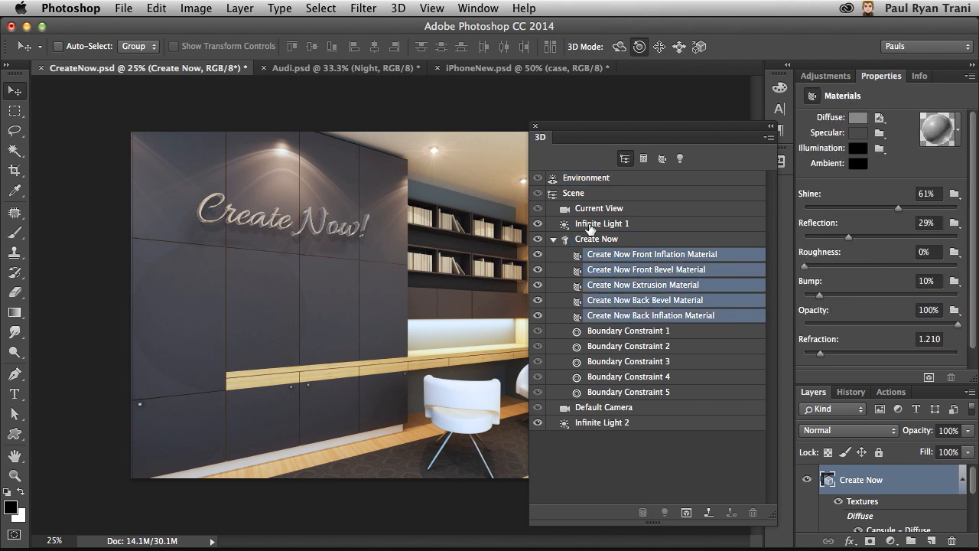
pyautogui.click(602, 422)
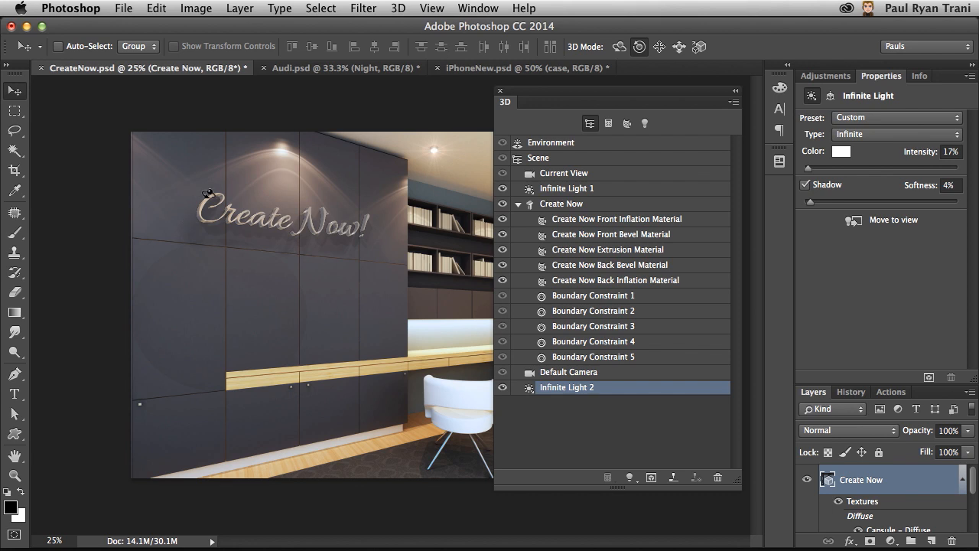
pyautogui.moveTo(365, 224)
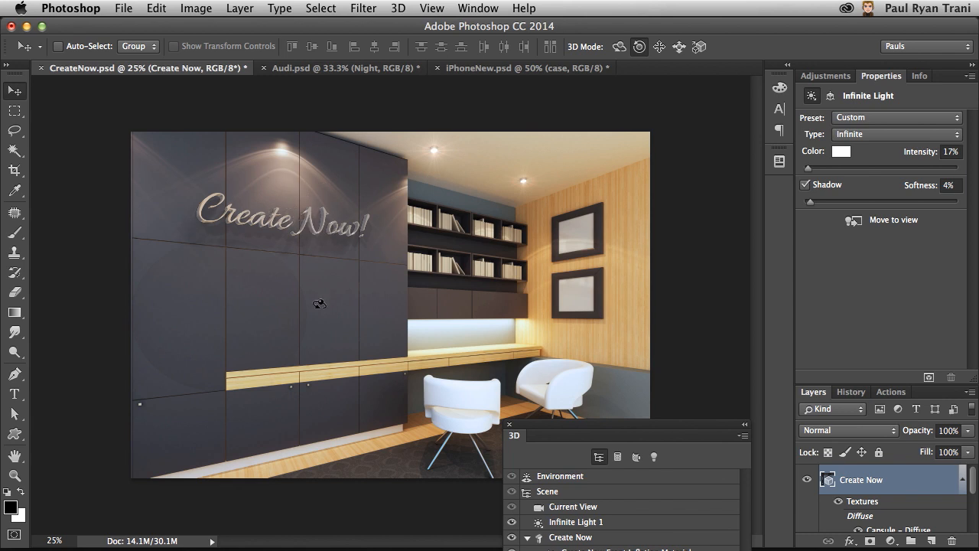
pyautogui.moveTo(322, 121)
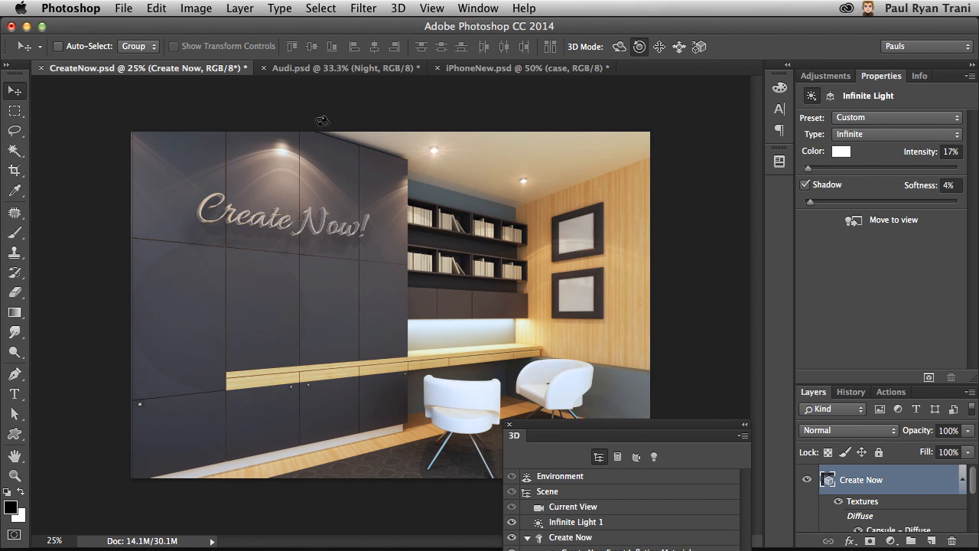
# - Hide the Day group in Audi.psd to reveal the night city R8 render
pyautogui.click(337, 68)
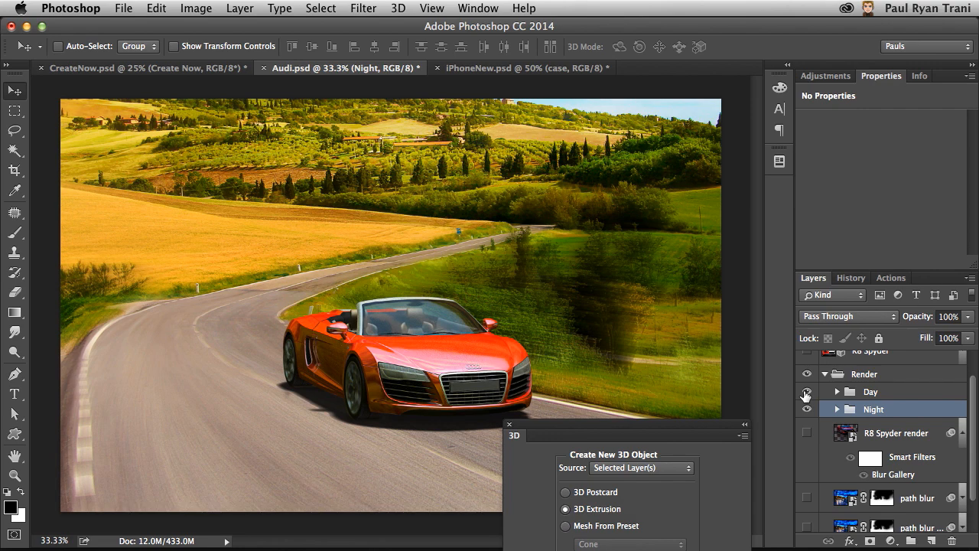
pyautogui.click(806, 391)
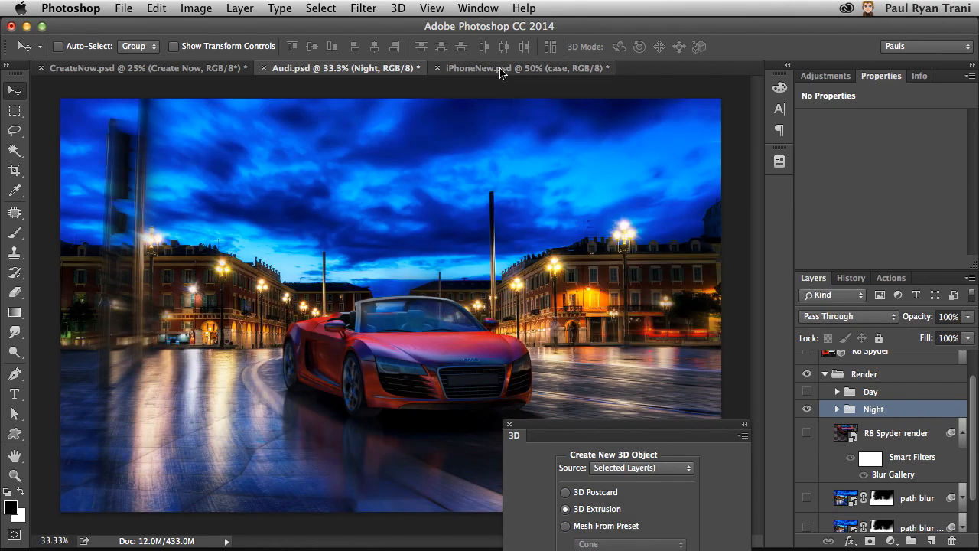
pyautogui.click(525, 68)
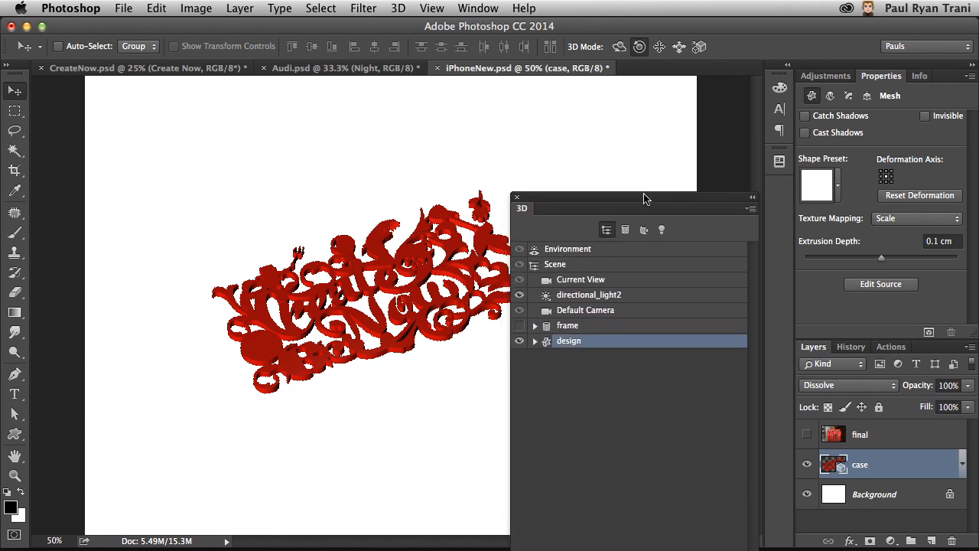
# - Select the iPhoneNew Current View camera to view the red design straight-on
pyautogui.click(581, 275)
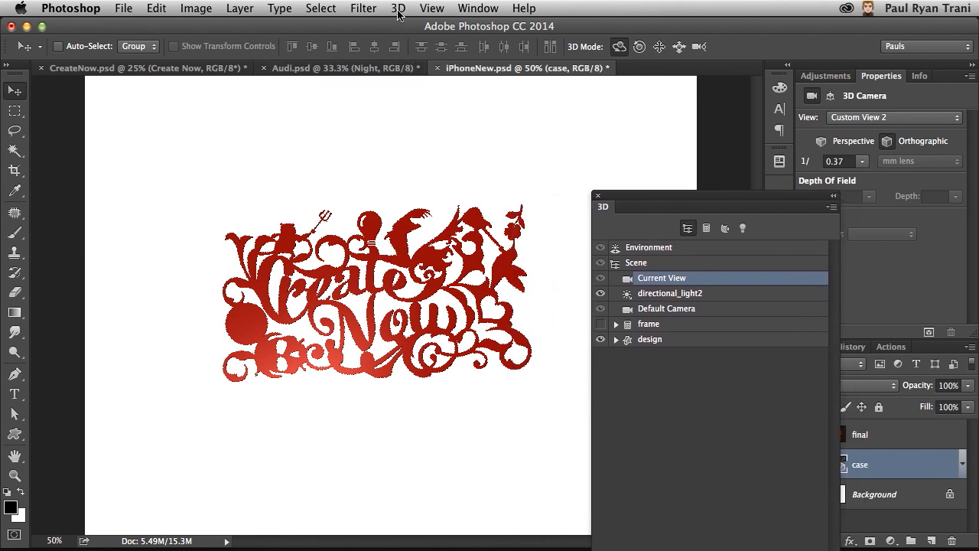
pyautogui.click(397, 8)
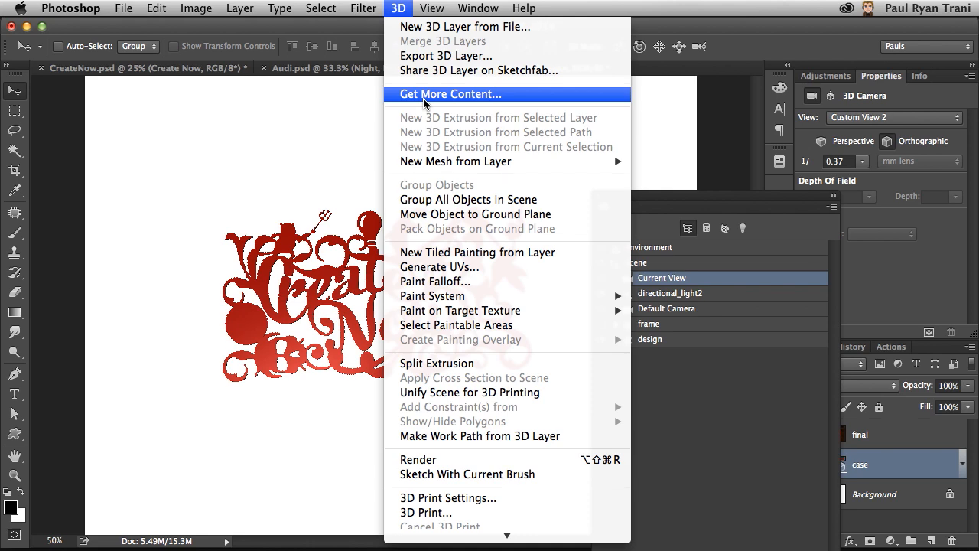
pyautogui.moveTo(464, 27)
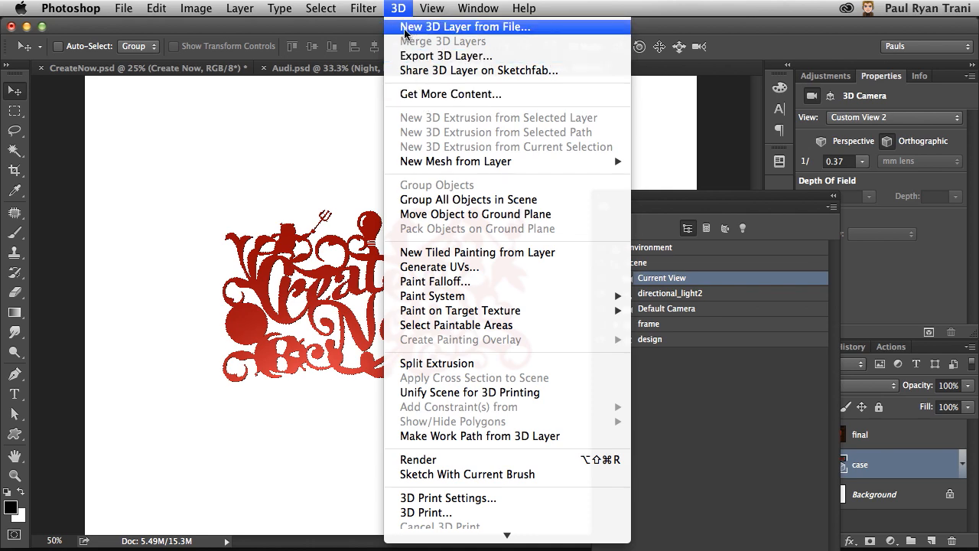
# - Import iPhoneFrame.stl as a new 3D layer from file
pyautogui.click(465, 27)
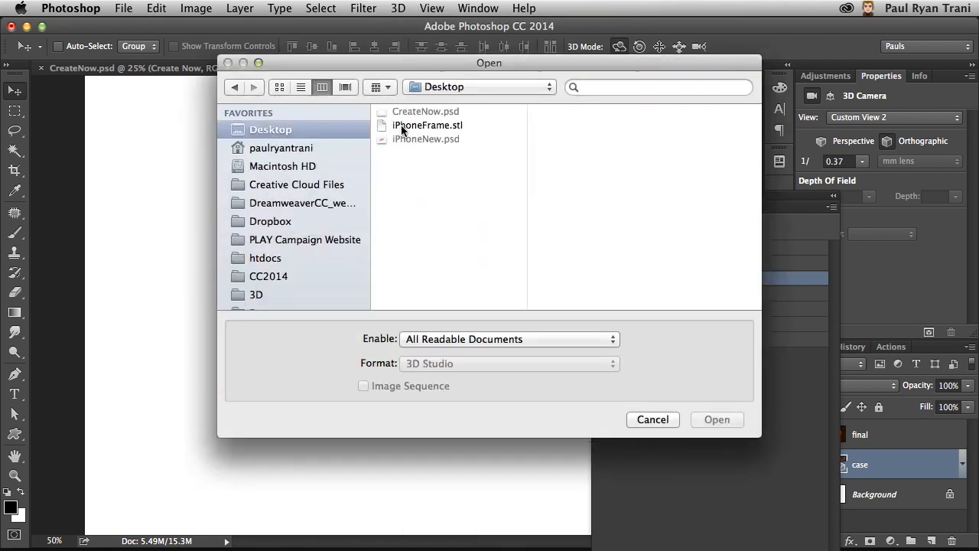
pyautogui.click(427, 125)
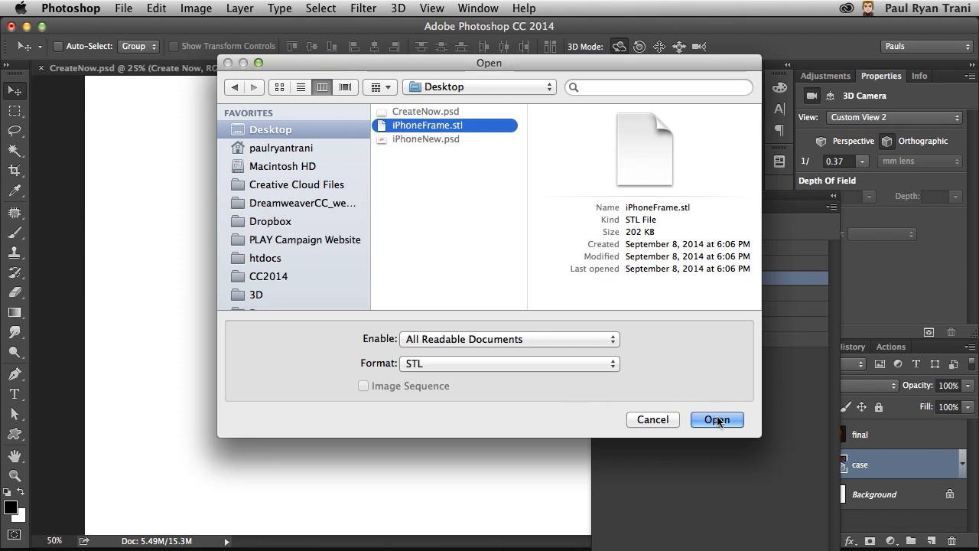
pyautogui.click(717, 419)
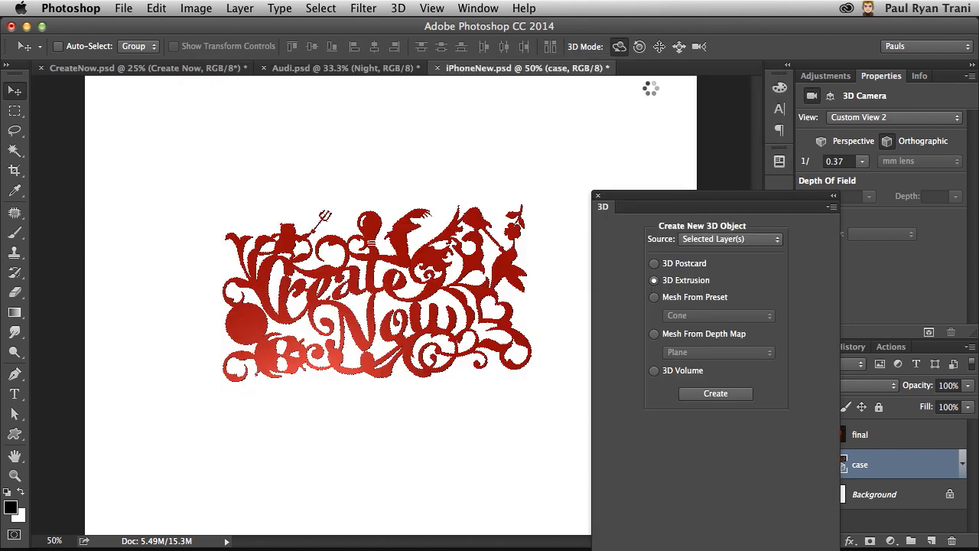
# - Select the new layer's scene, Current View, and iPhoneFrame Material in the 3D panel
pyautogui.click(715, 393)
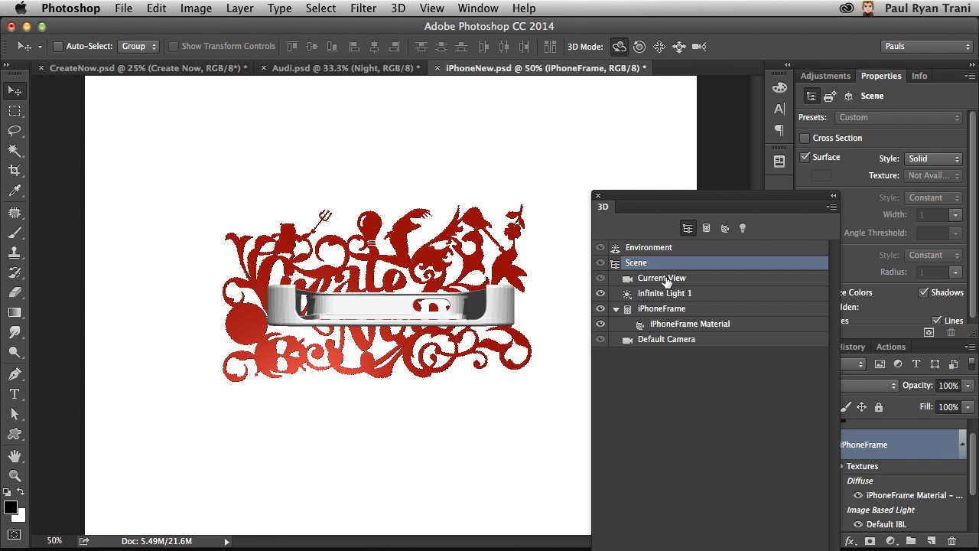
pyautogui.click(661, 278)
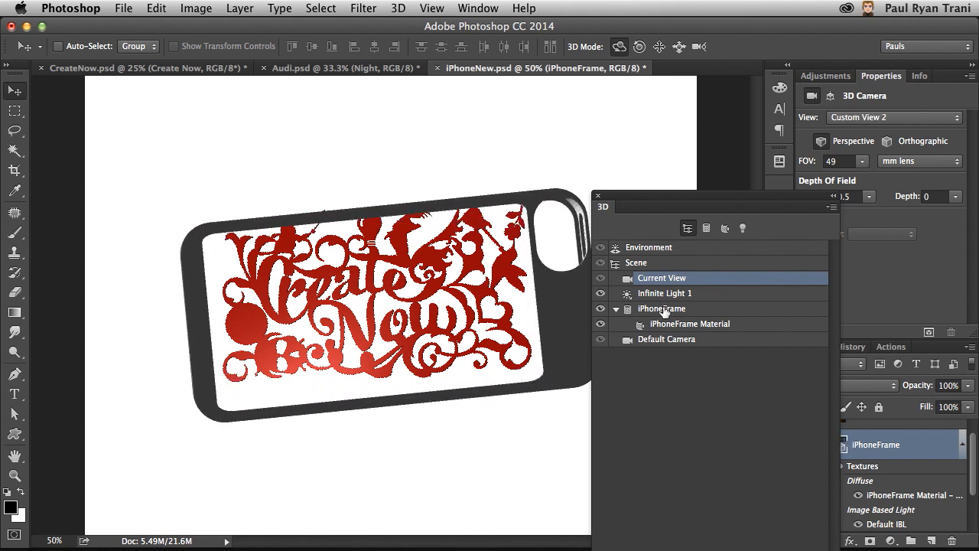
pyautogui.click(689, 324)
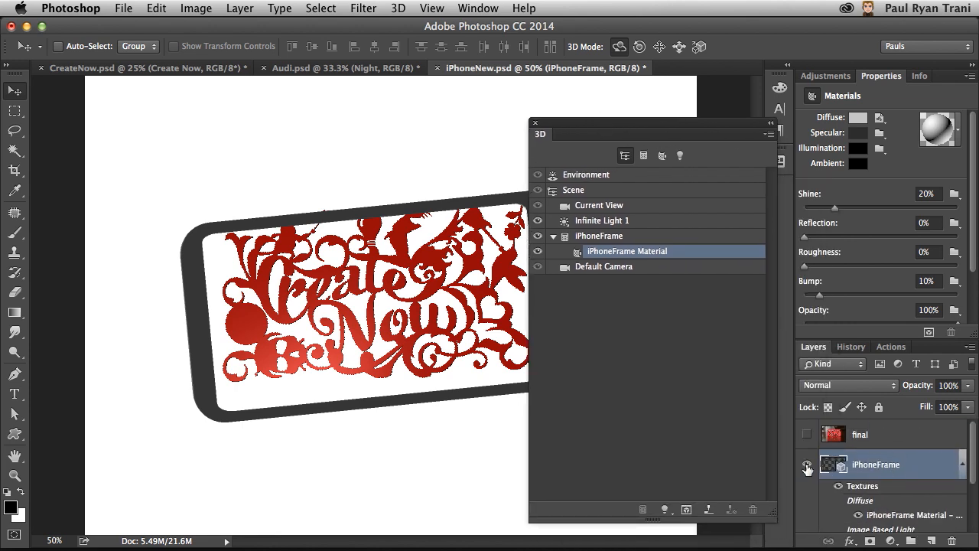
# - Hide the iPhoneFrame layer, make the case's frame object visible, and move the 3D panel down
pyautogui.click(573, 189)
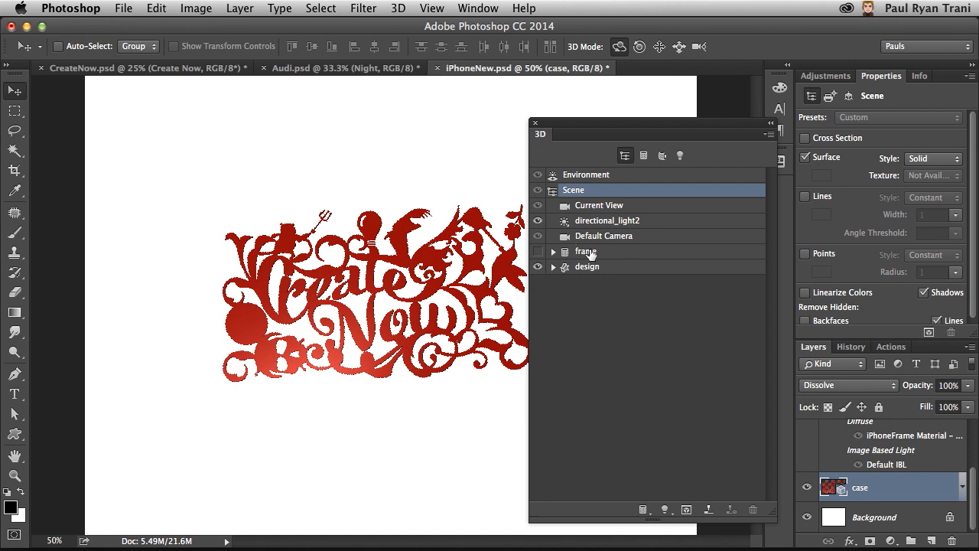
pyautogui.click(586, 251)
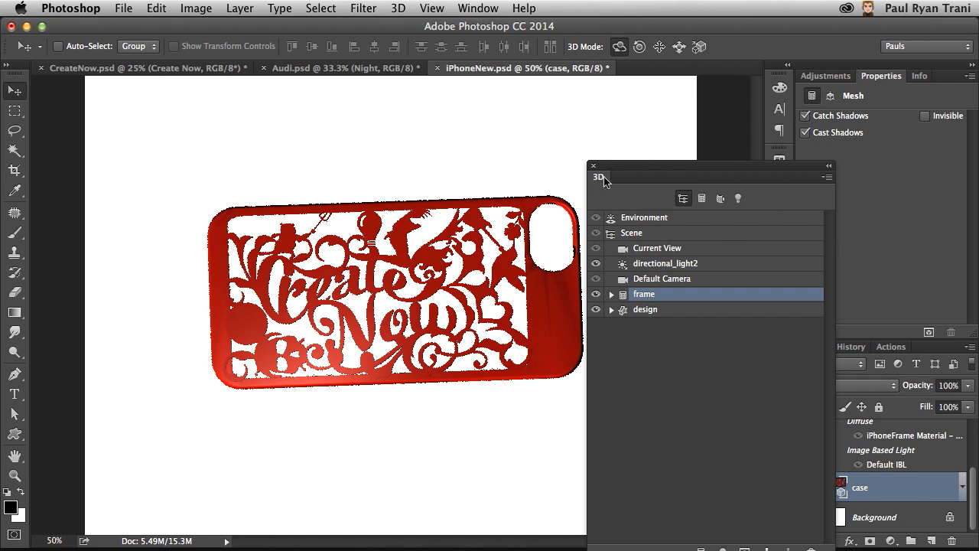
pyautogui.moveTo(602, 177); pyautogui.dragTo(527, 386)
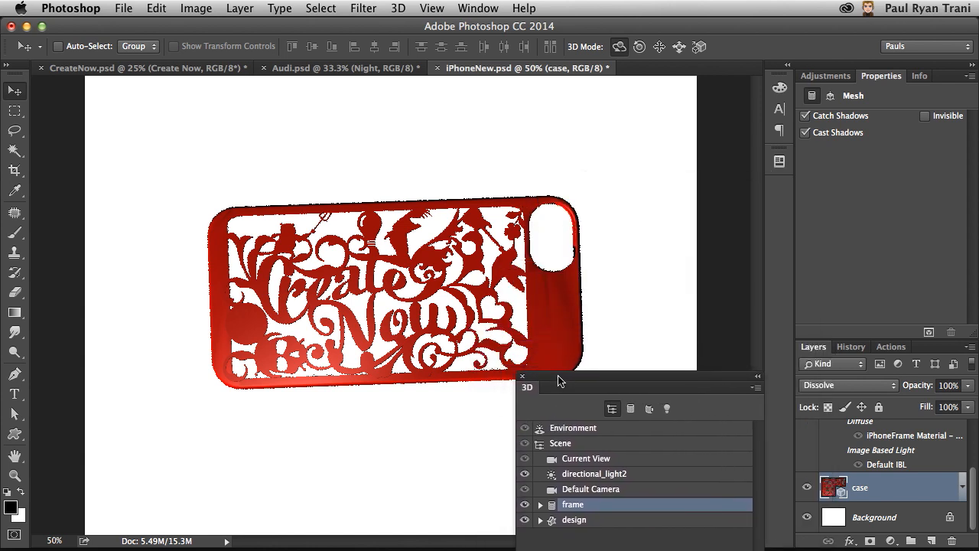